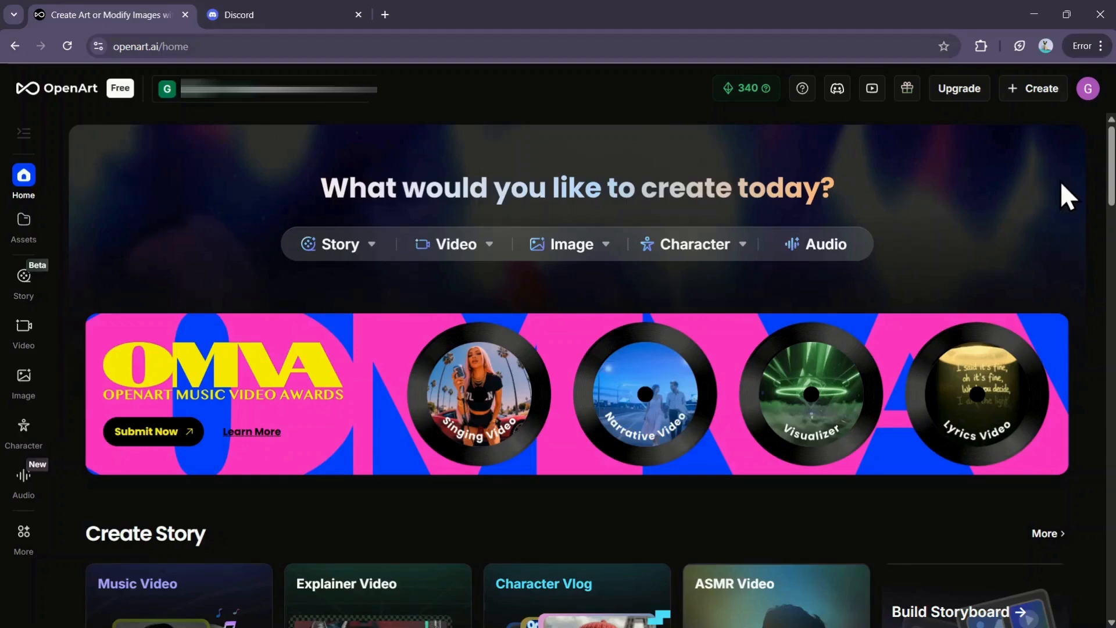
mouse_move(1014, 202)
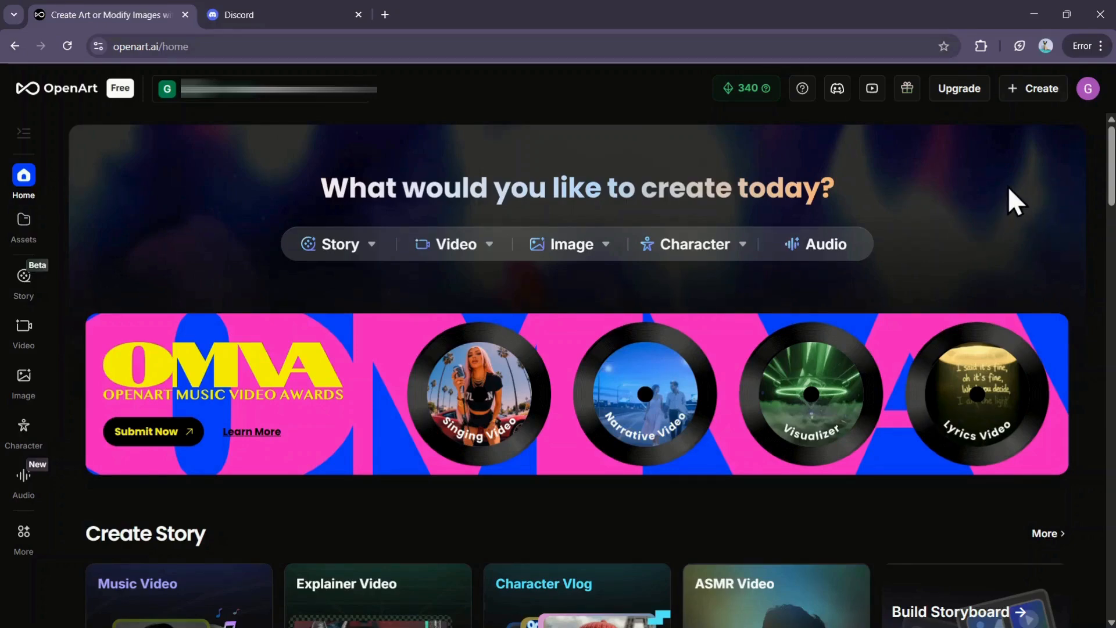
mouse_move(1004, 218)
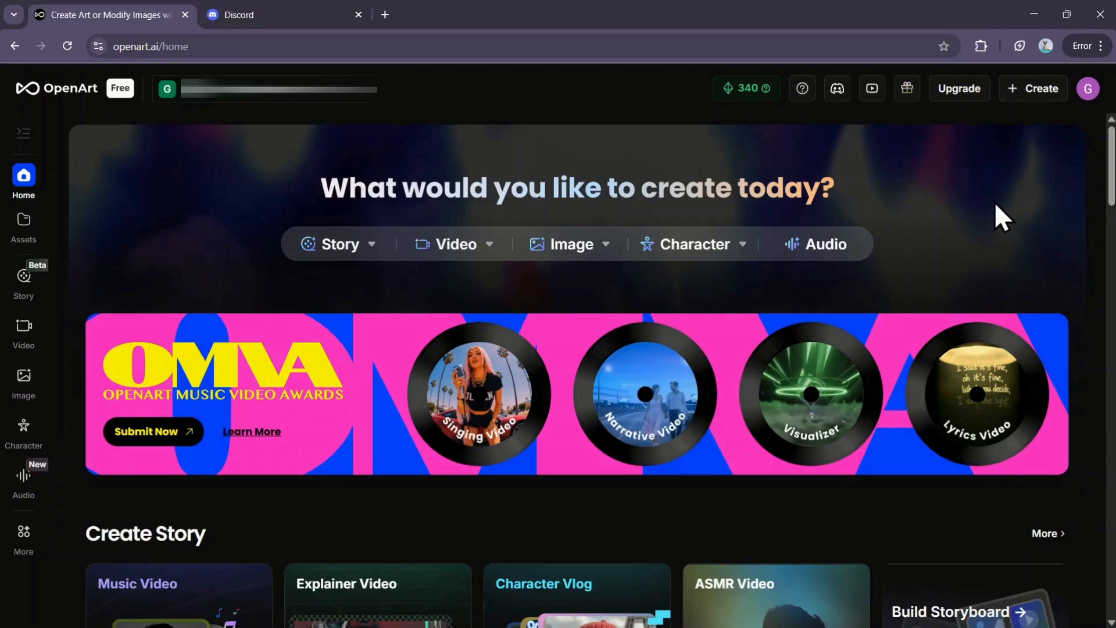
mouse_move(717, 224)
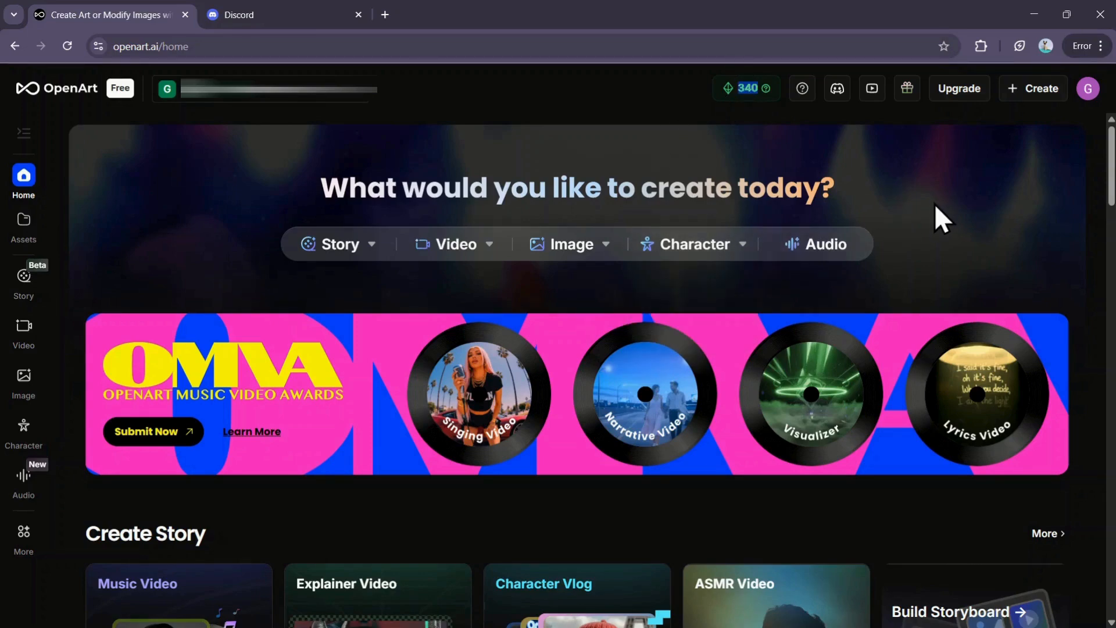
mouse_move(491, 168)
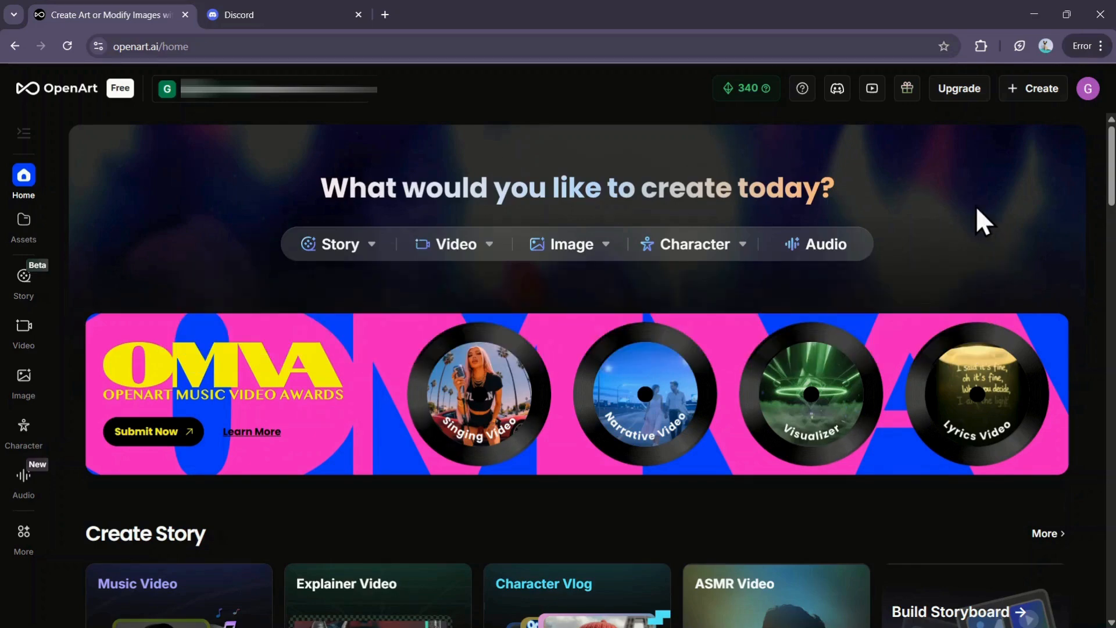
mouse_move(975, 235)
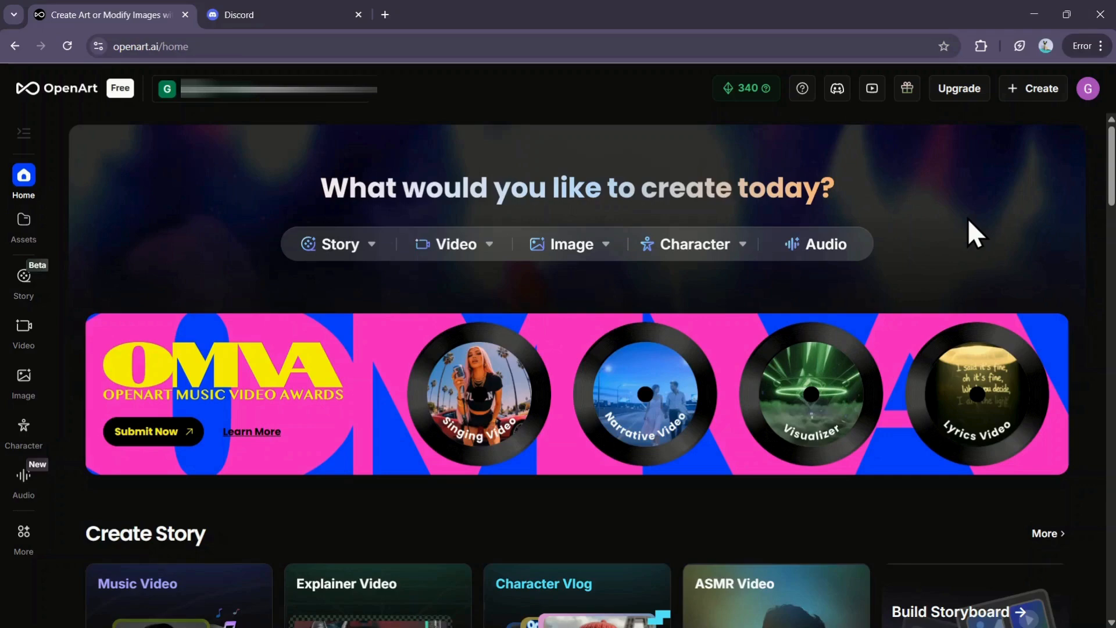
mouse_move(990, 256)
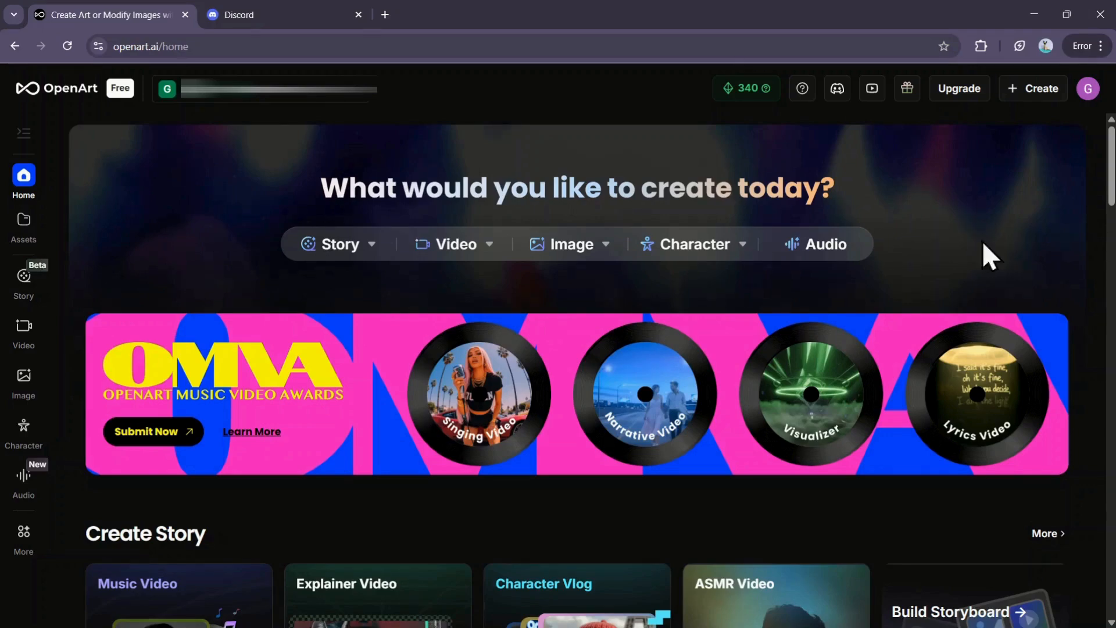
mouse_move(758, 138)
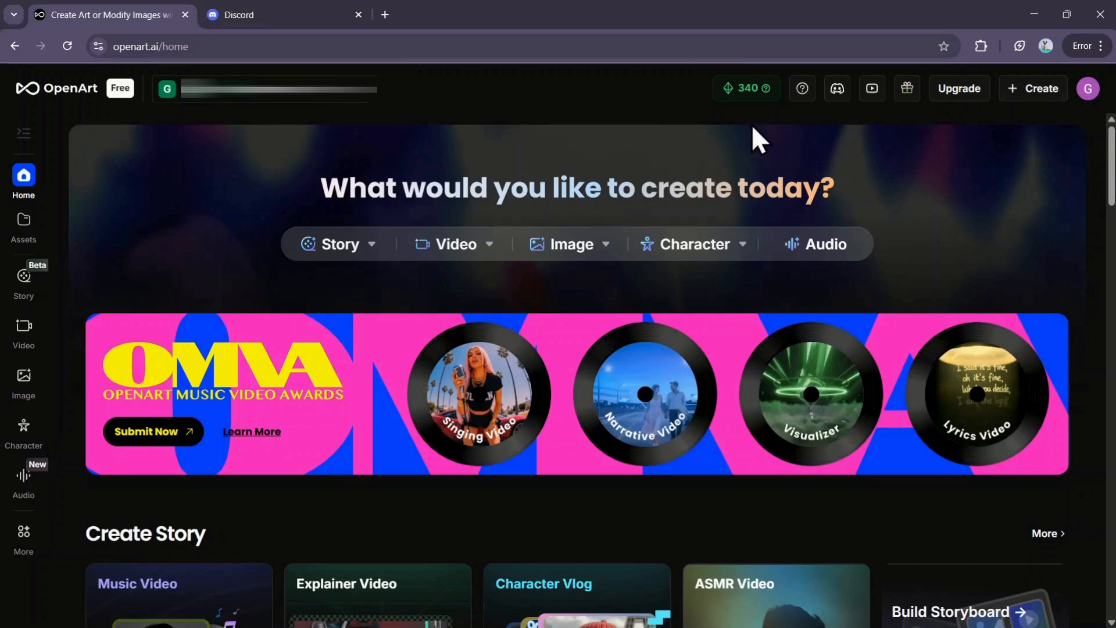
mouse_move(801, 131)
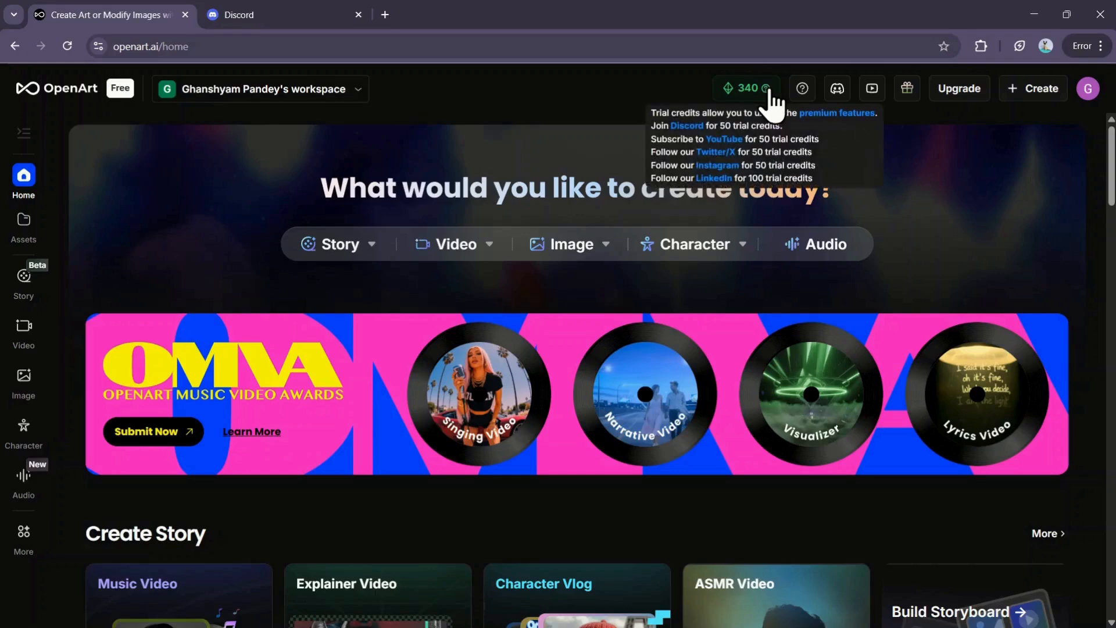
mouse_move(762, 125)
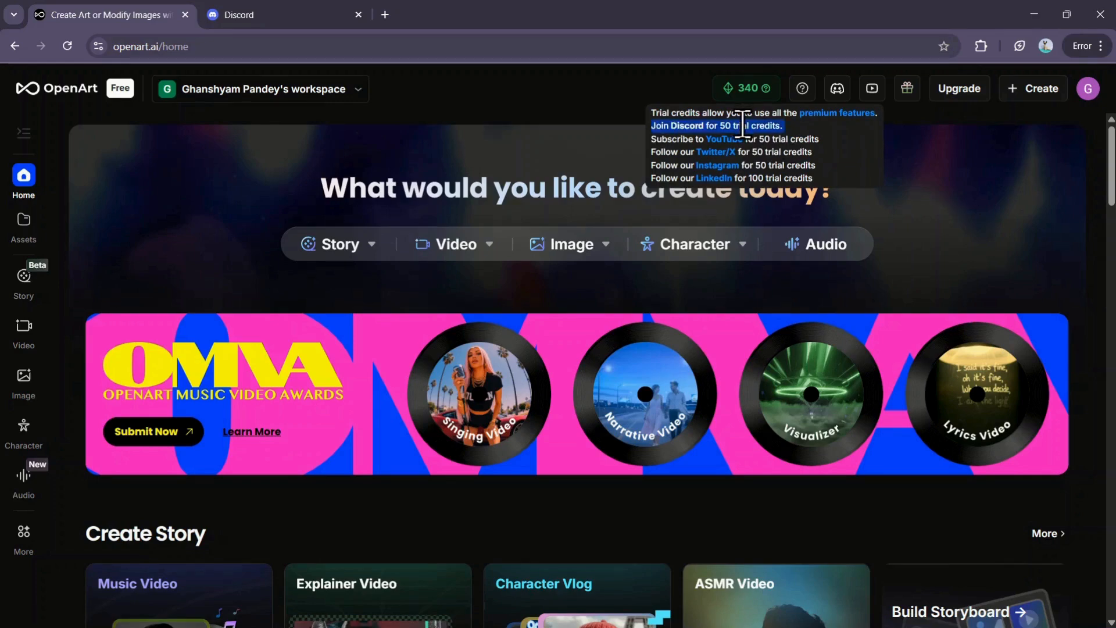
- Join the OpenArt AI Discord server from the credits tooltip's Join Discord offer
click(694, 126)
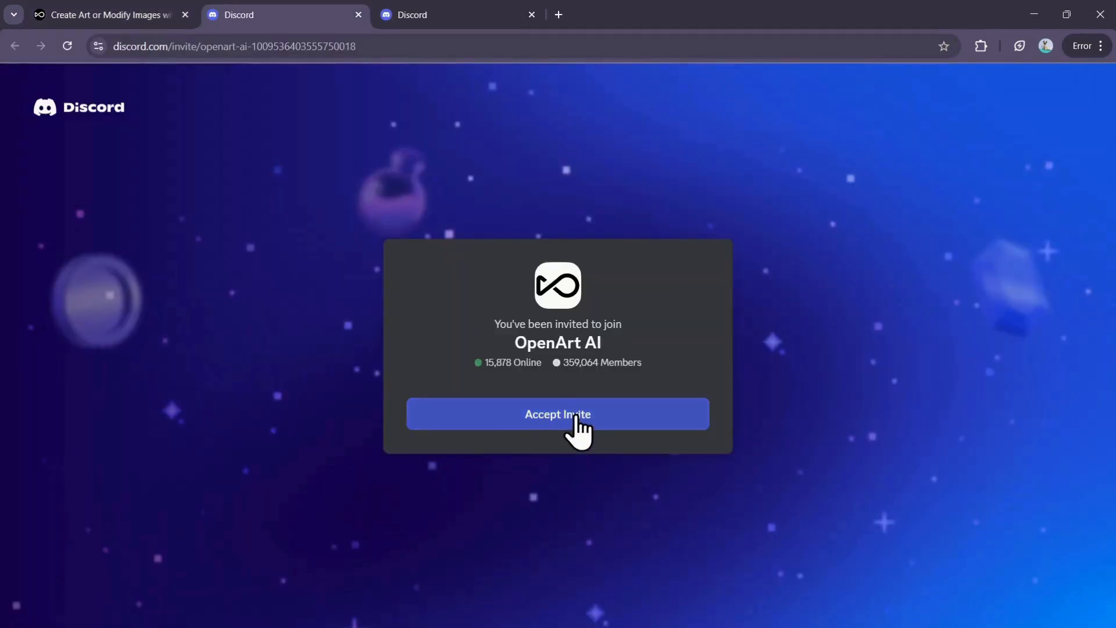
click(557, 414)
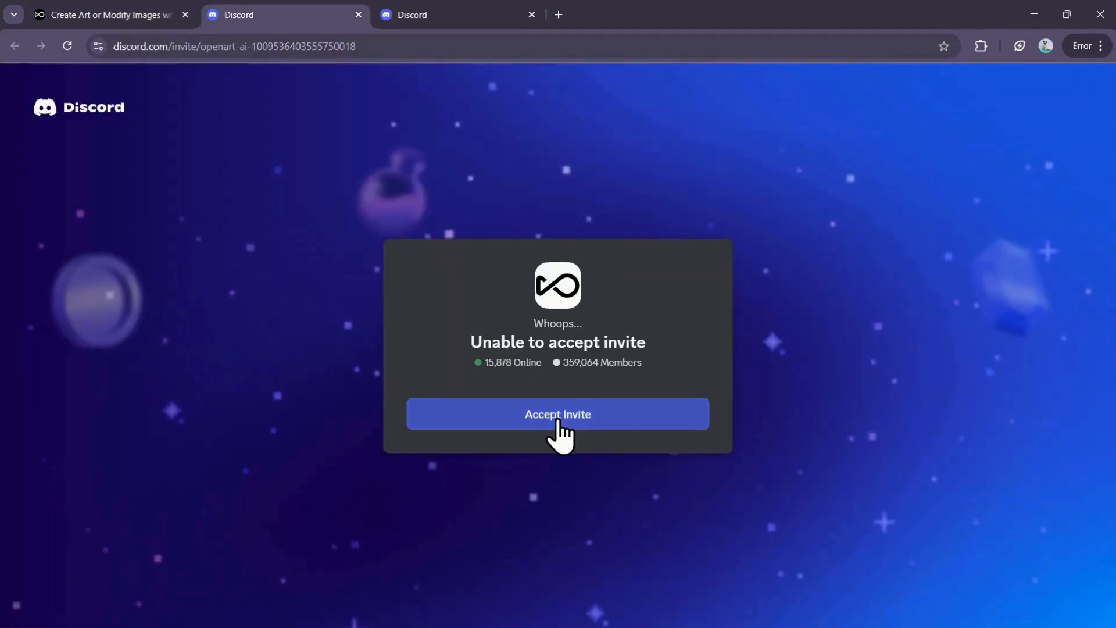
click(557, 414)
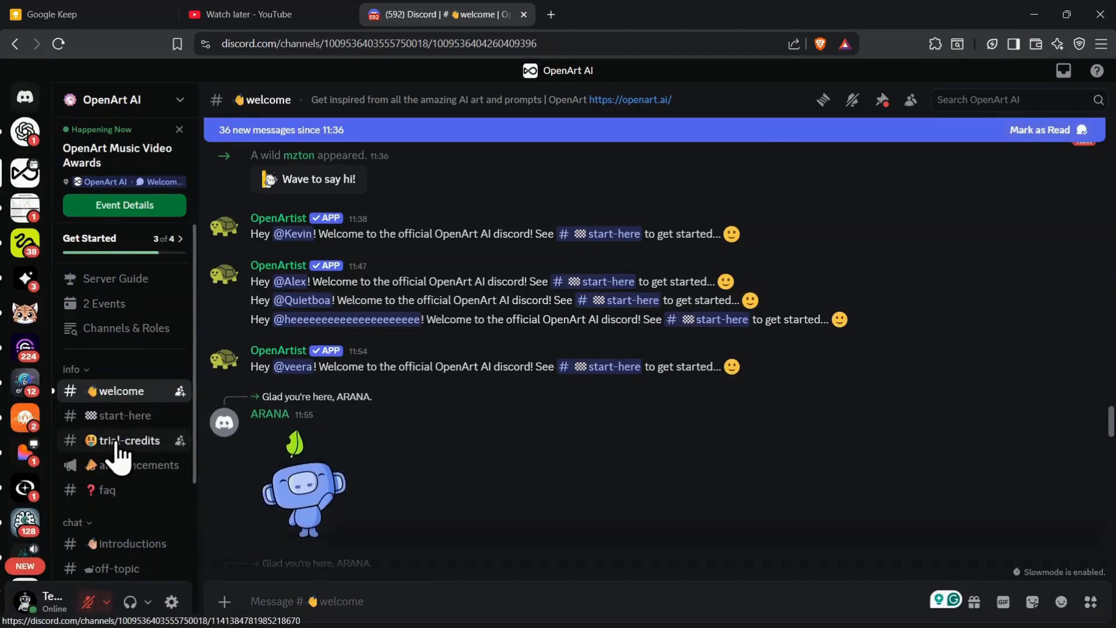
- From #trial-credits, follow the 50 trial-credit link and attempt the claim, which reports the code already claimed
click(129, 439)
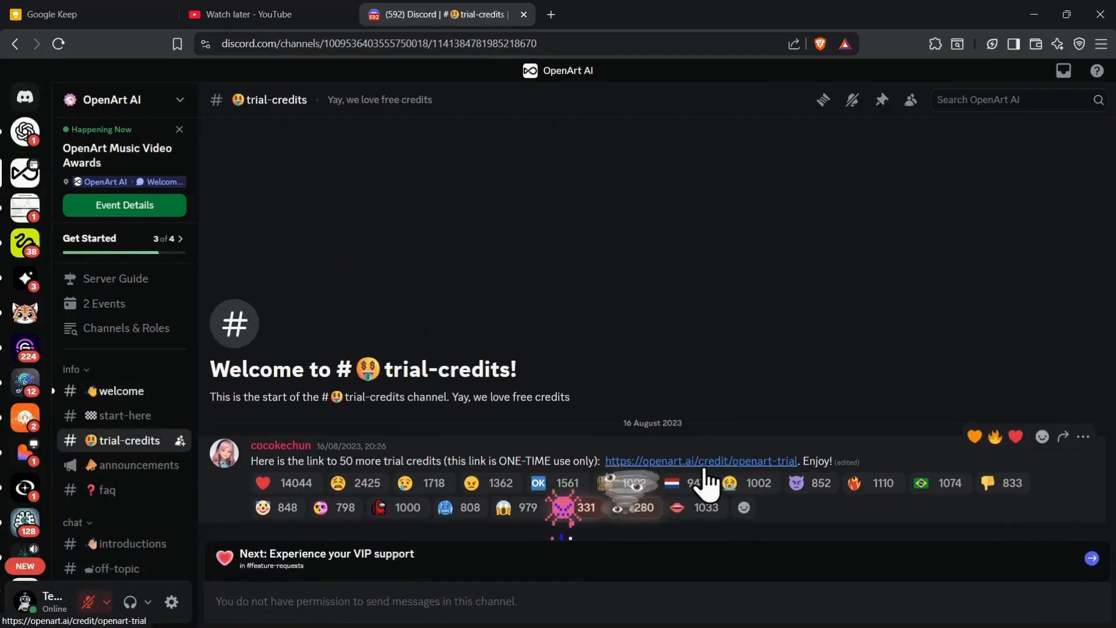
mouse_move(583, 461)
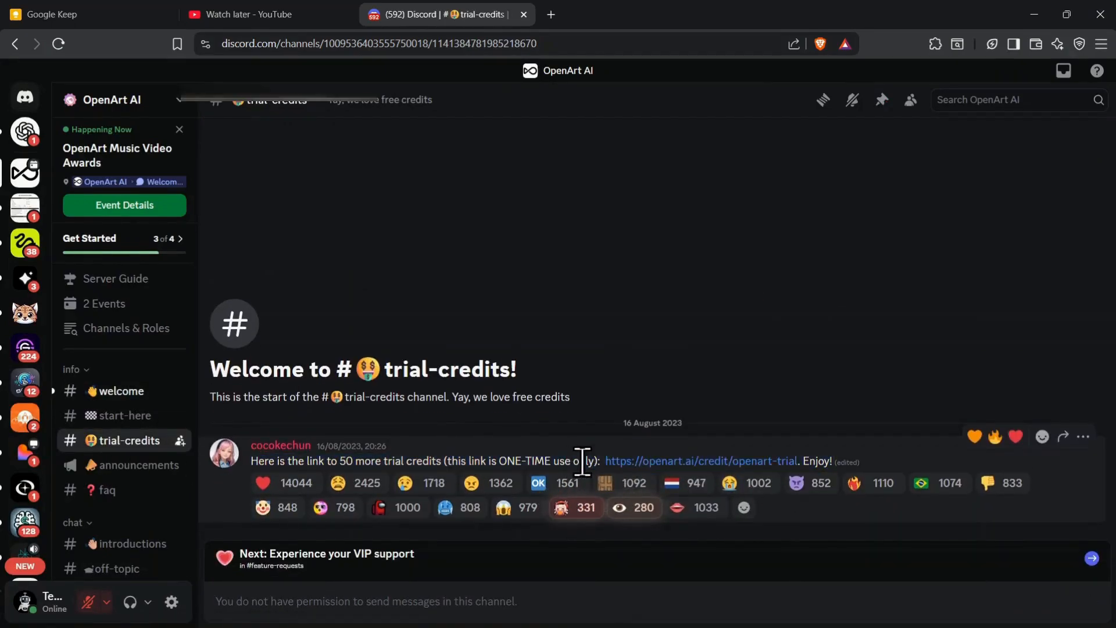
click(700, 462)
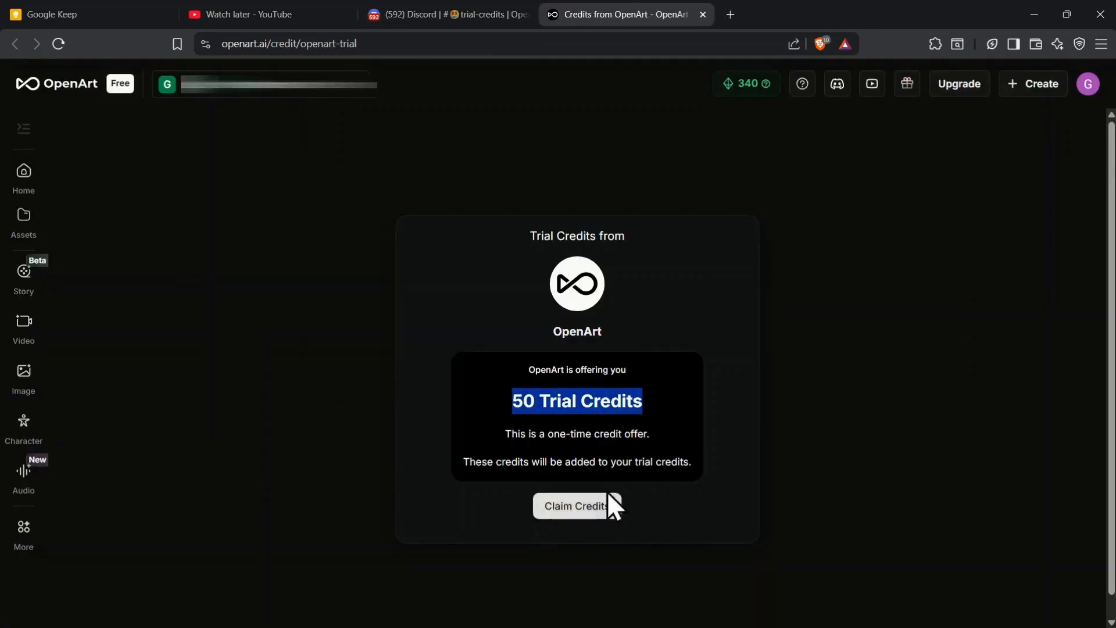
click(577, 505)
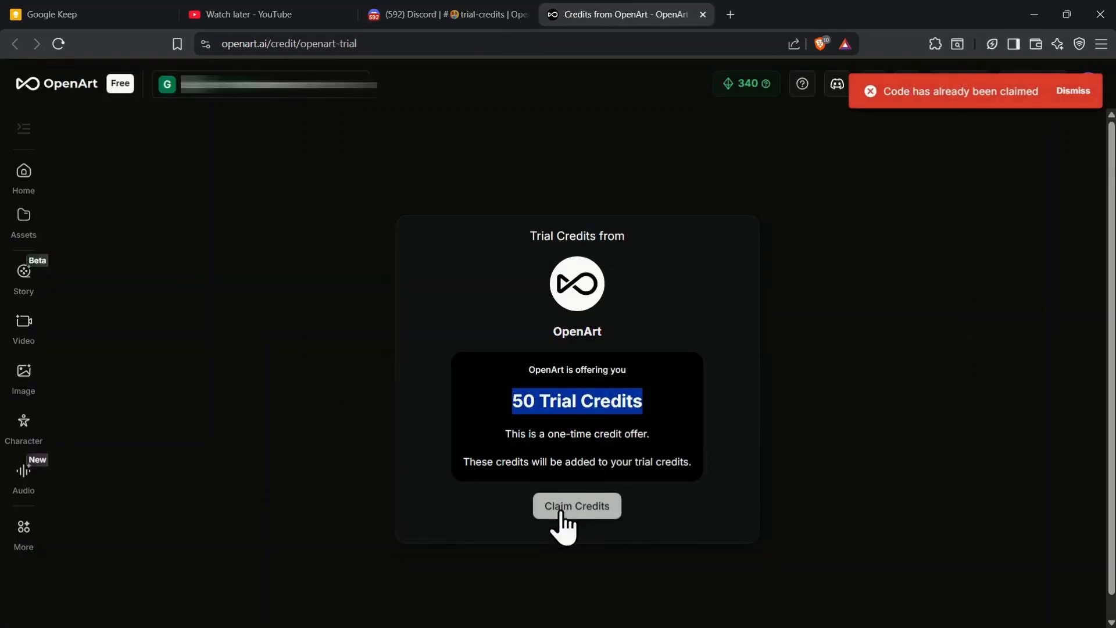
mouse_move(800, 93)
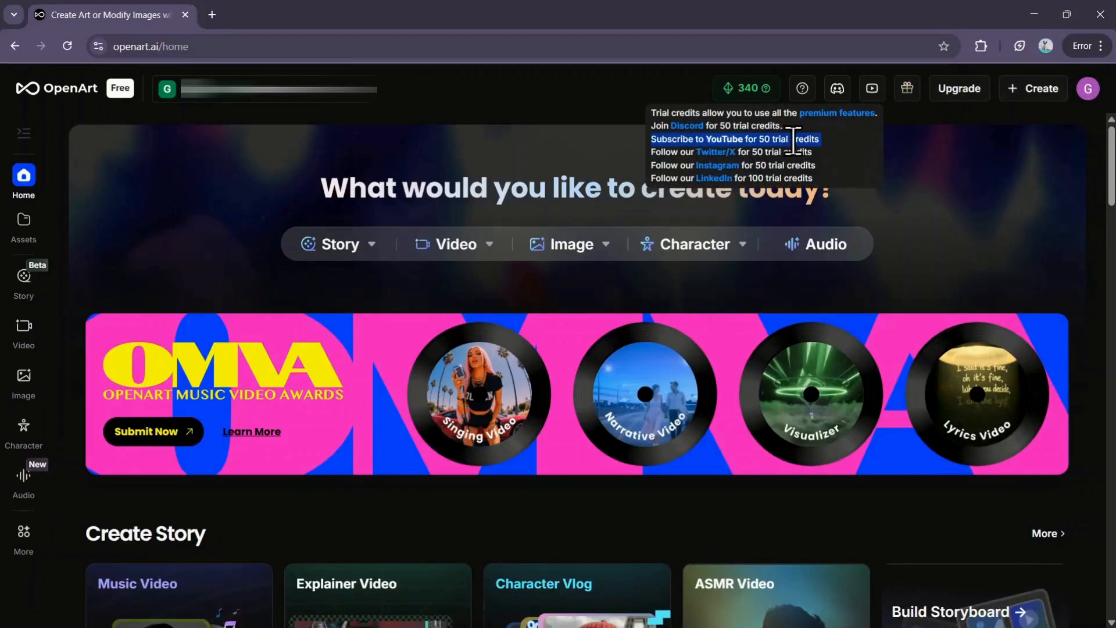
- From OpenArt's YouTube channel links, reach the 50 Trial Credits claim page
click(719, 138)
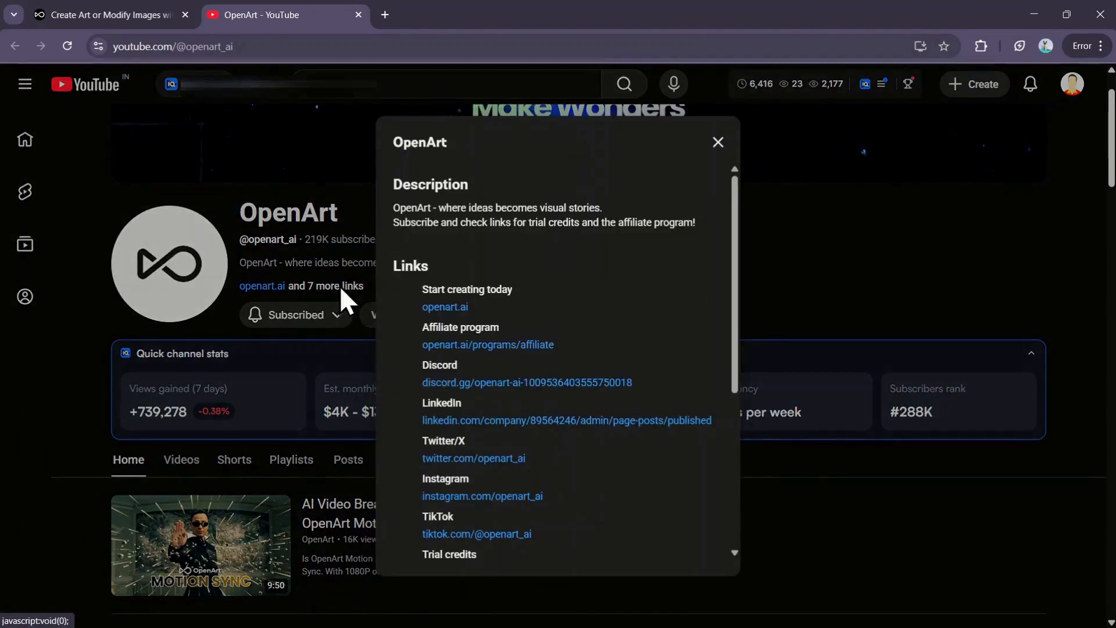
scroll(down, 3)
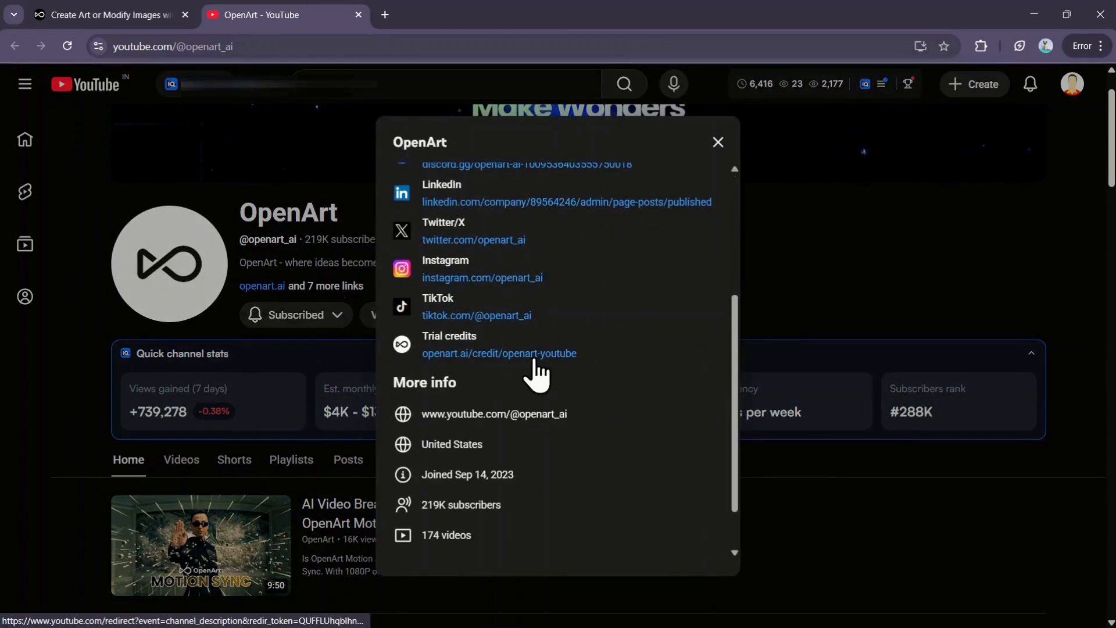
click(499, 354)
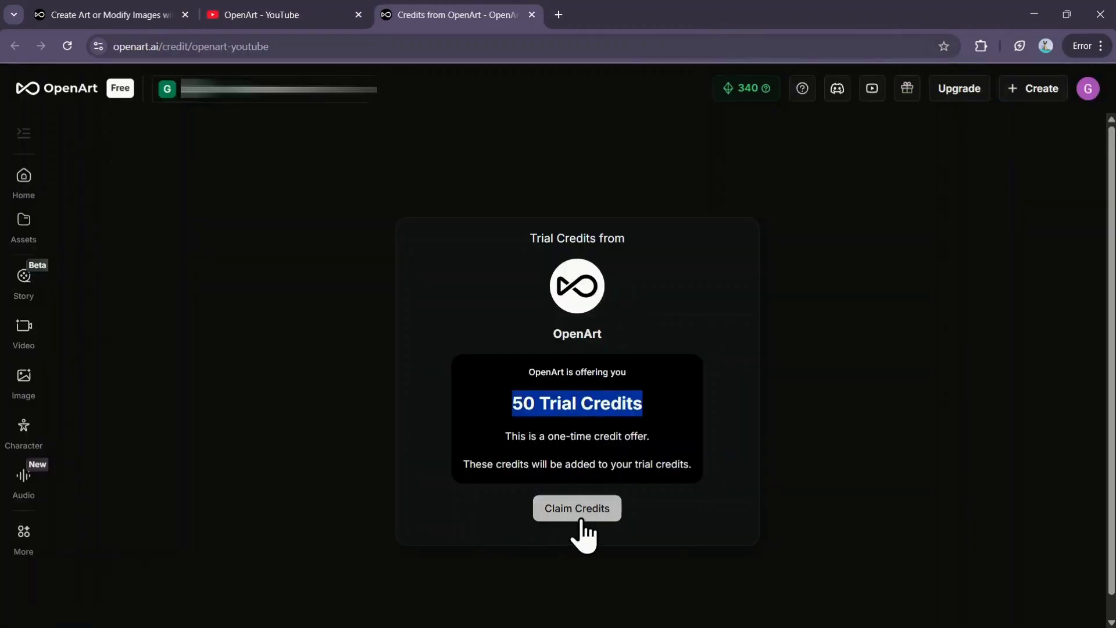
mouse_move(583, 516)
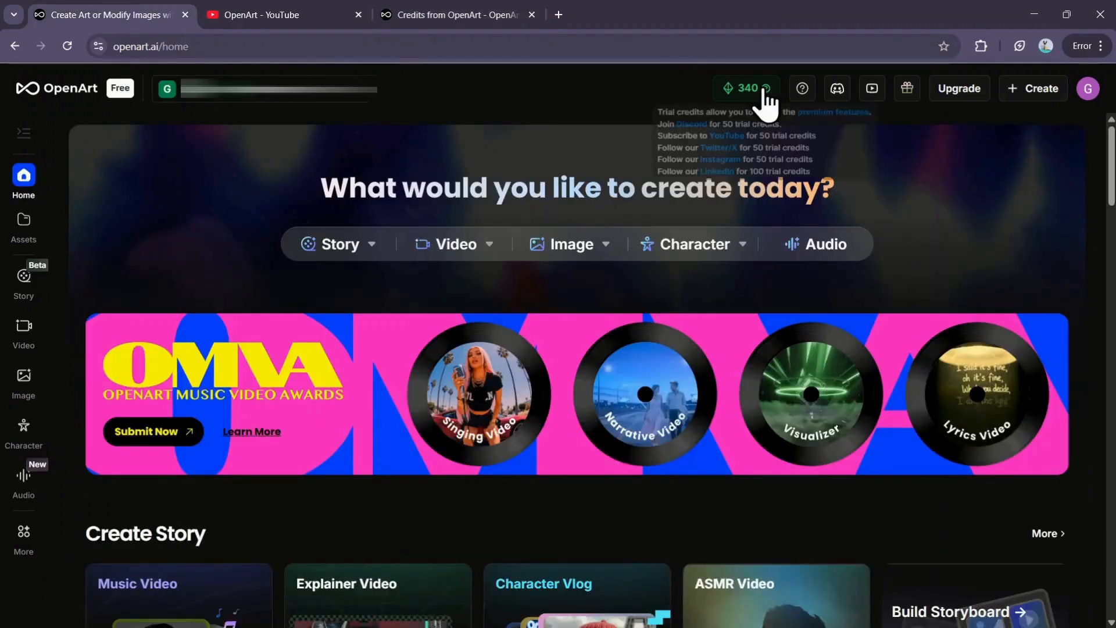
mouse_move(719, 152)
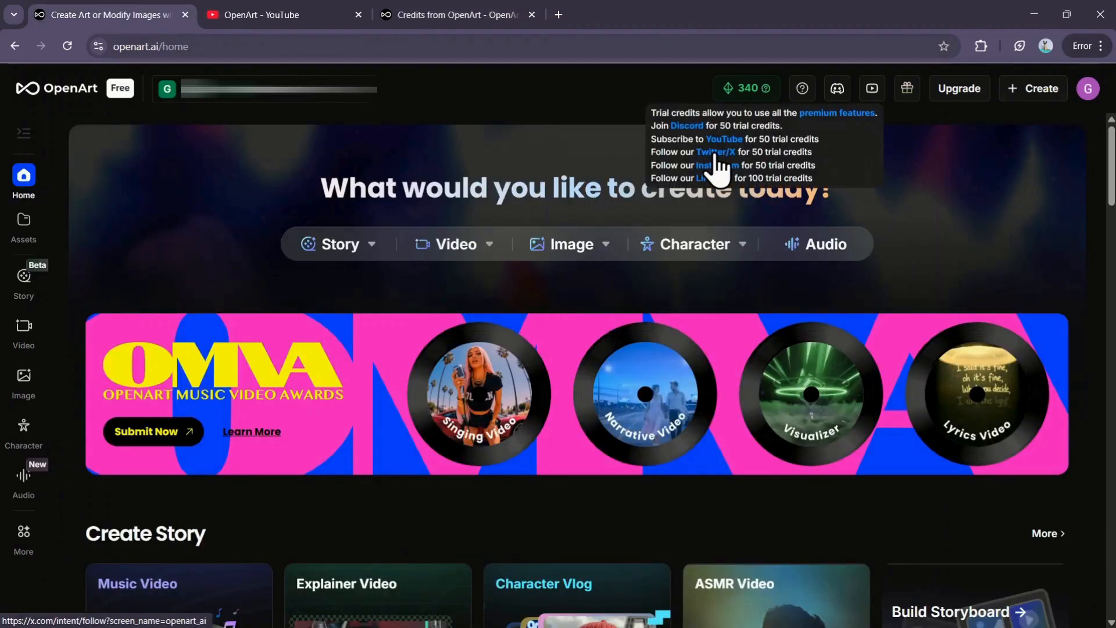
click(721, 151)
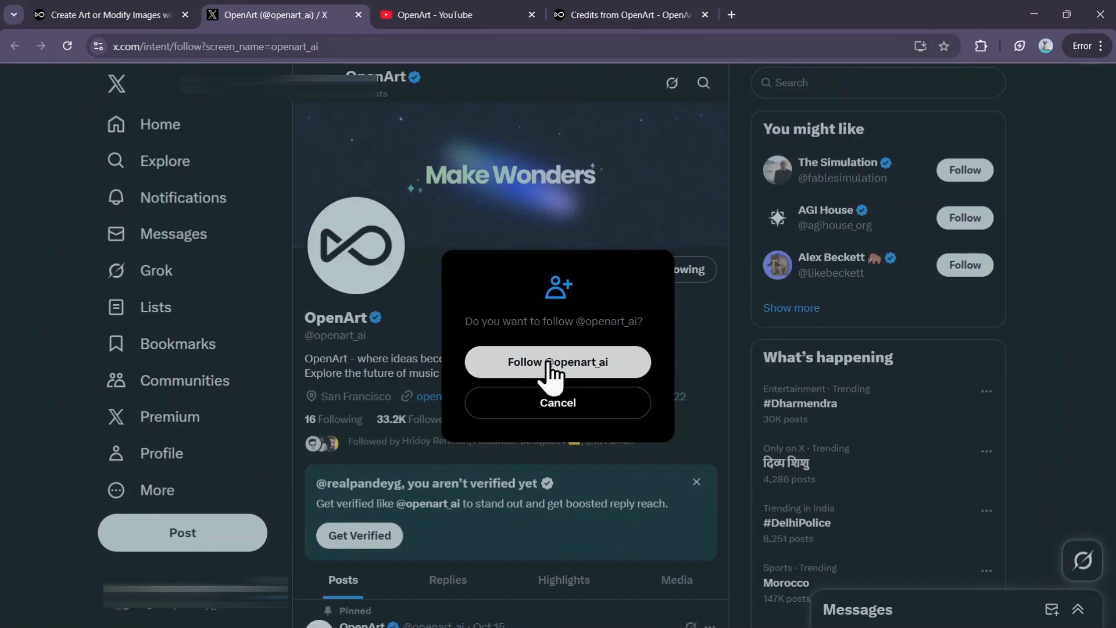
click(557, 362)
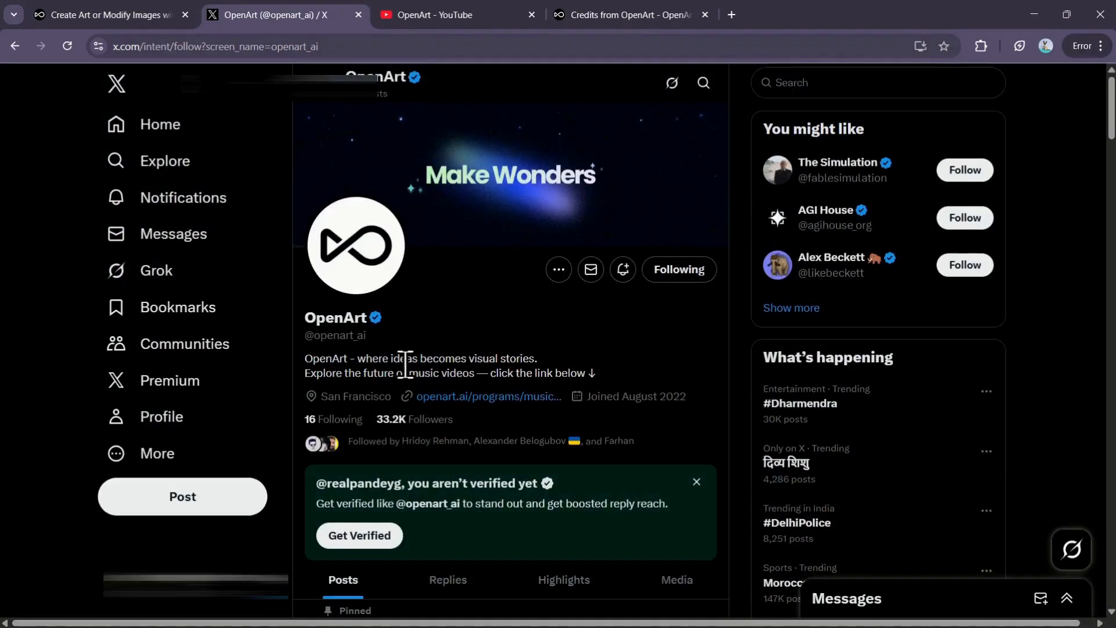
click(629, 14)
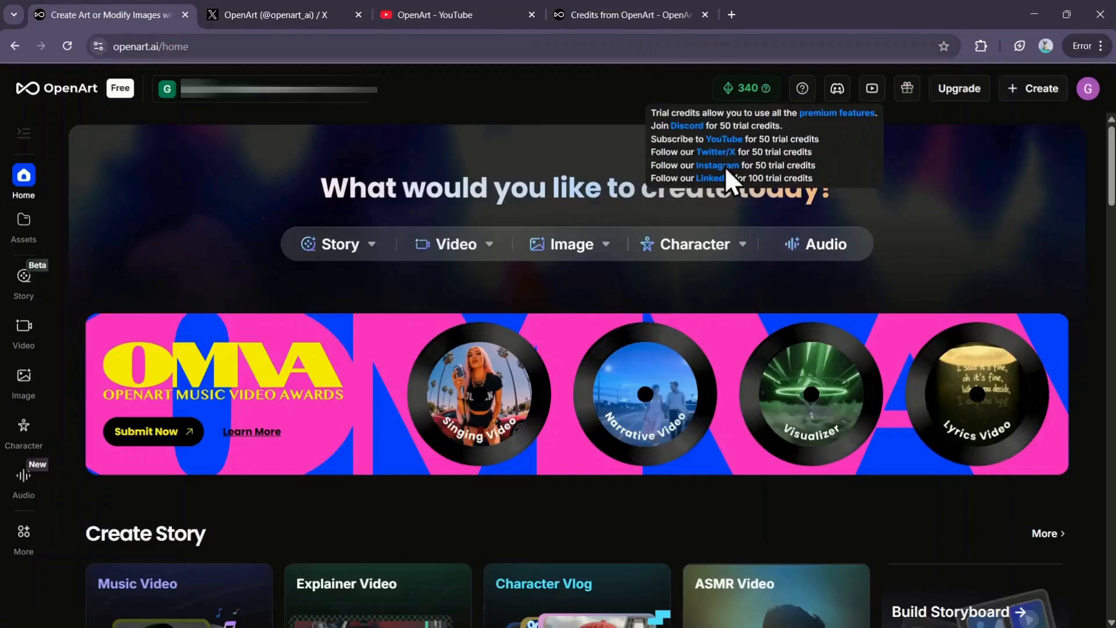
- Visit OpenArt's Instagram profile openart_ai and return to the 50 Trial Credits claim tab
click(717, 165)
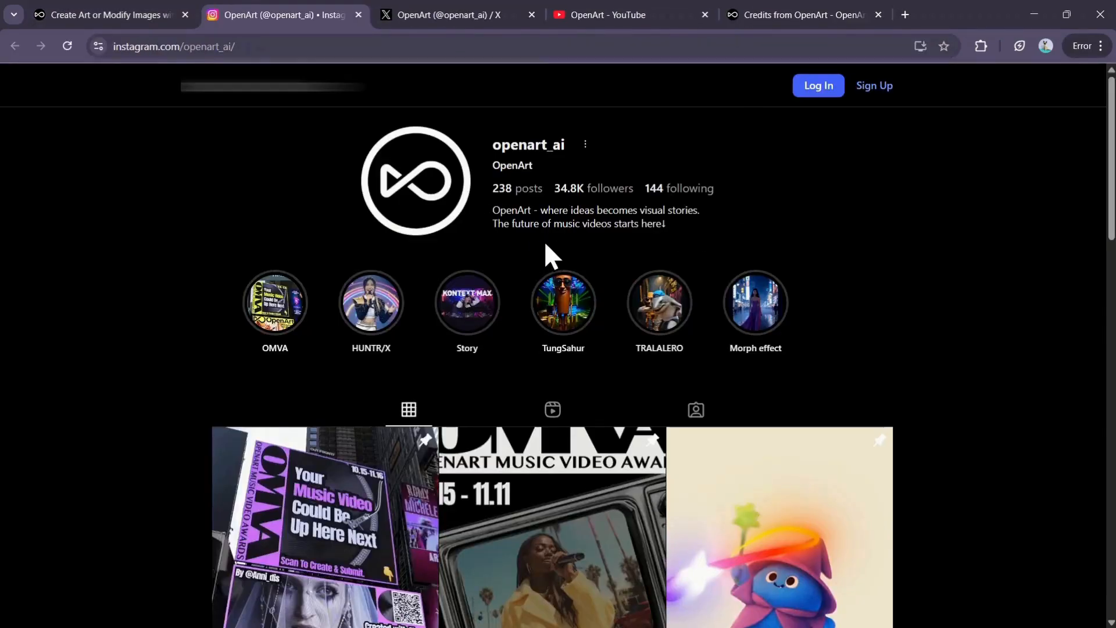
mouse_move(560, 249)
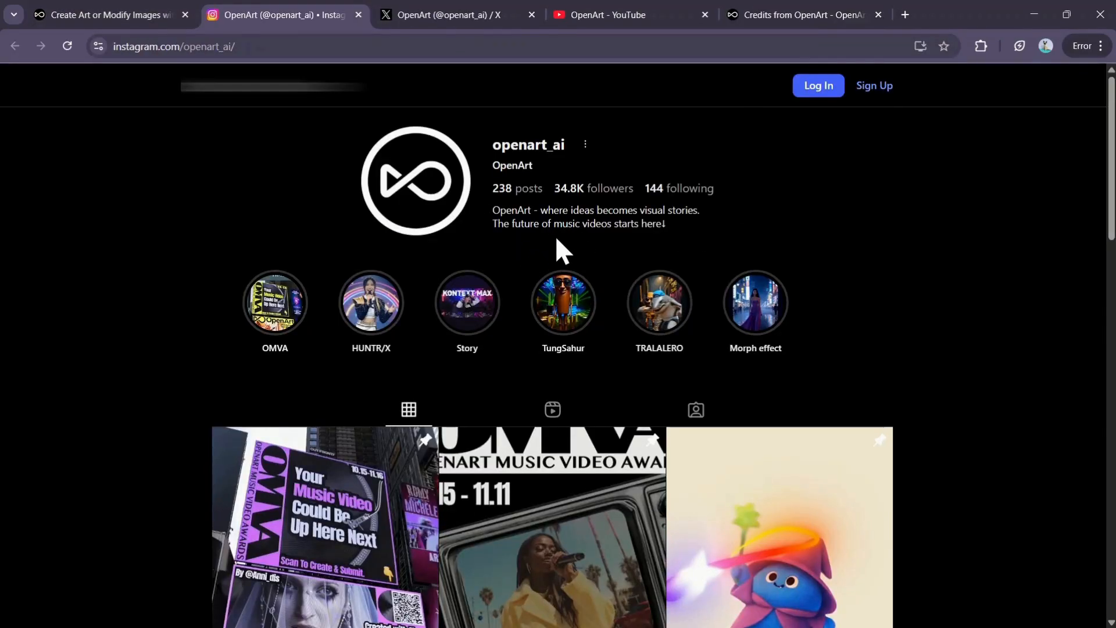
click(798, 14)
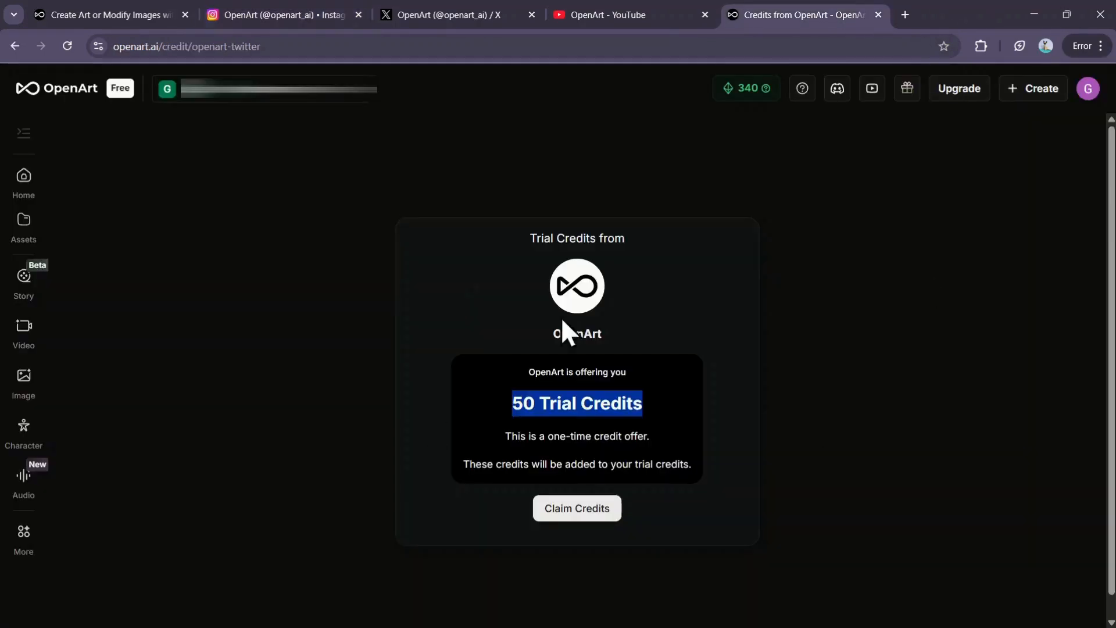
mouse_move(543, 408)
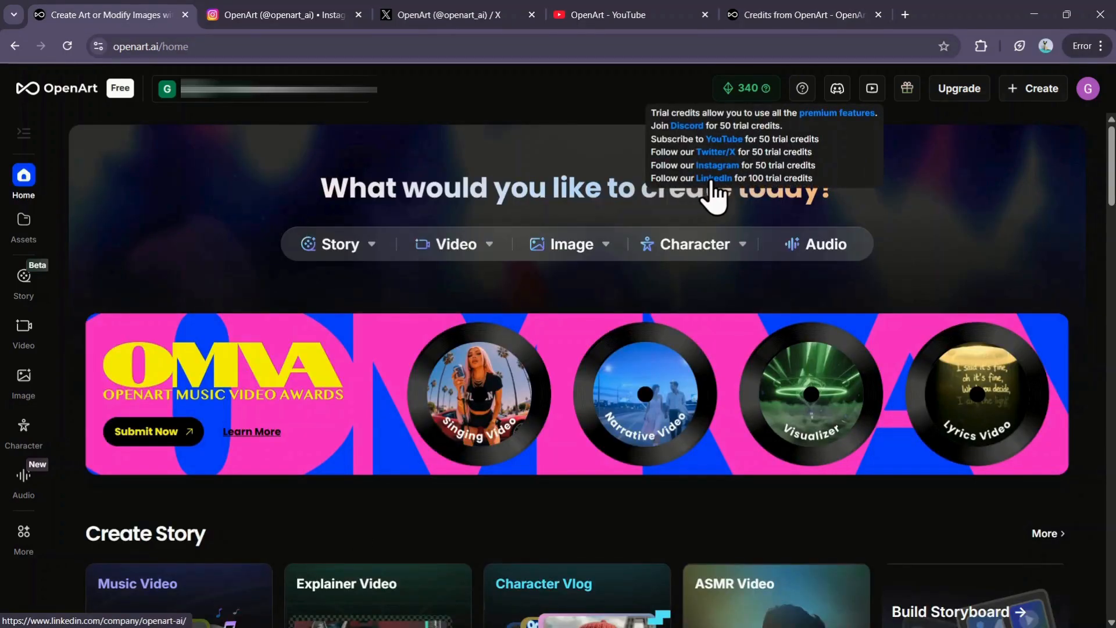
- Visit OpenArt's LinkedIn company page from the credit link and scroll its feed
click(714, 178)
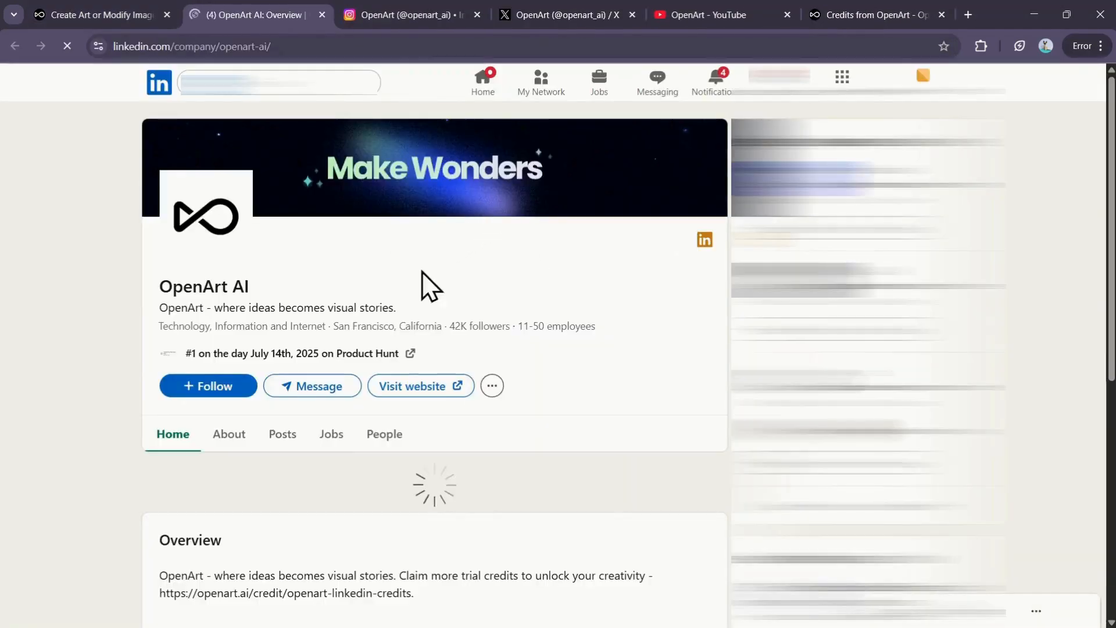
scroll(down, 3)
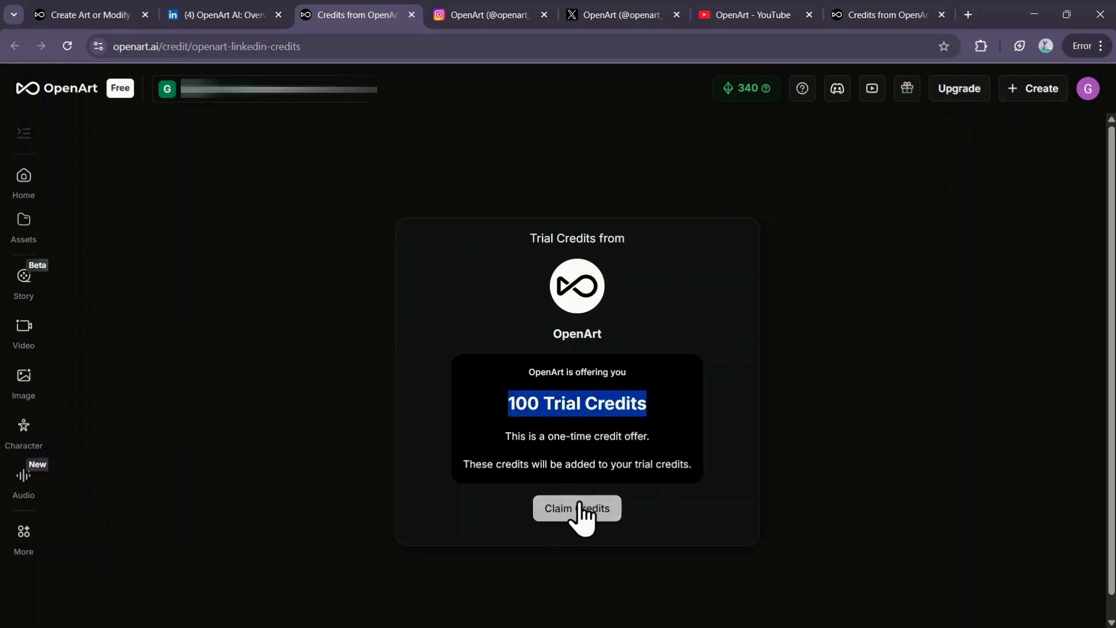
mouse_move(7, 14)
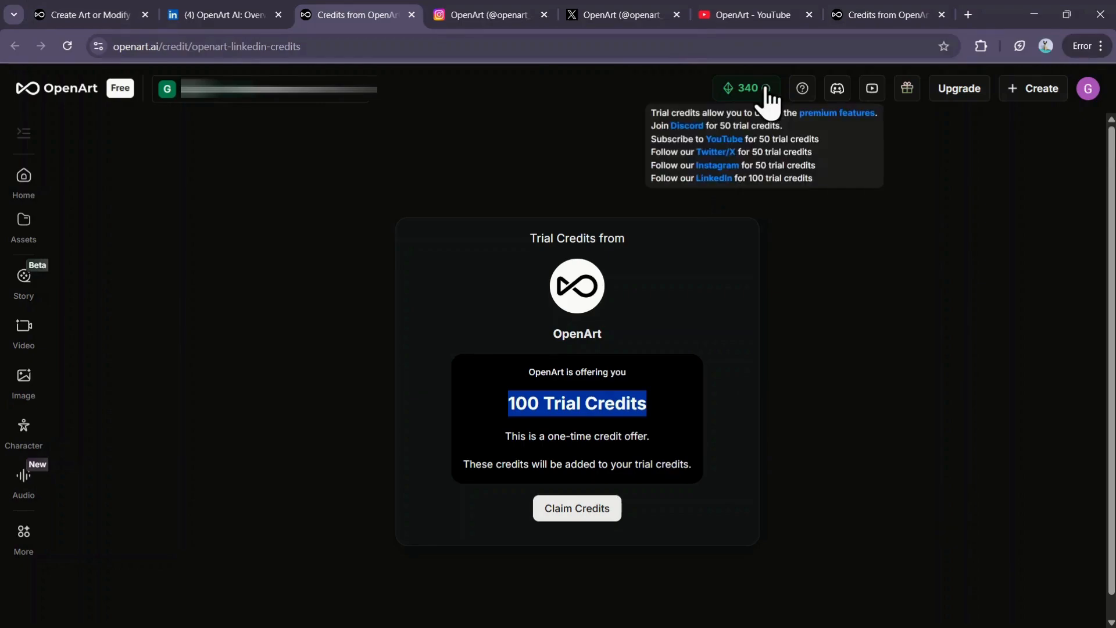
mouse_move(781, 165)
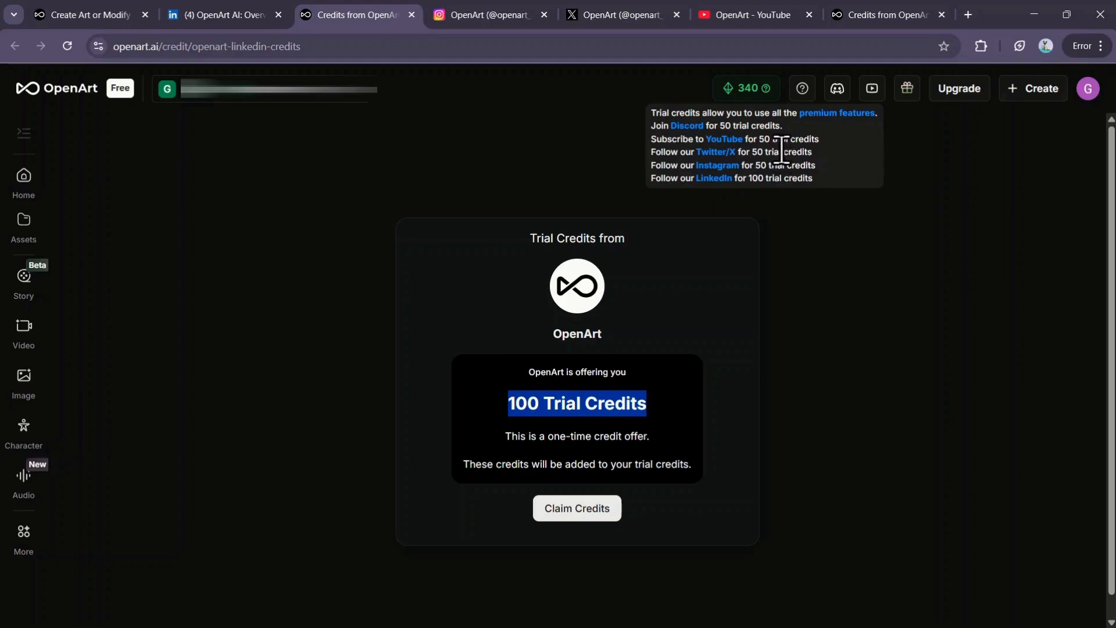
mouse_move(797, 151)
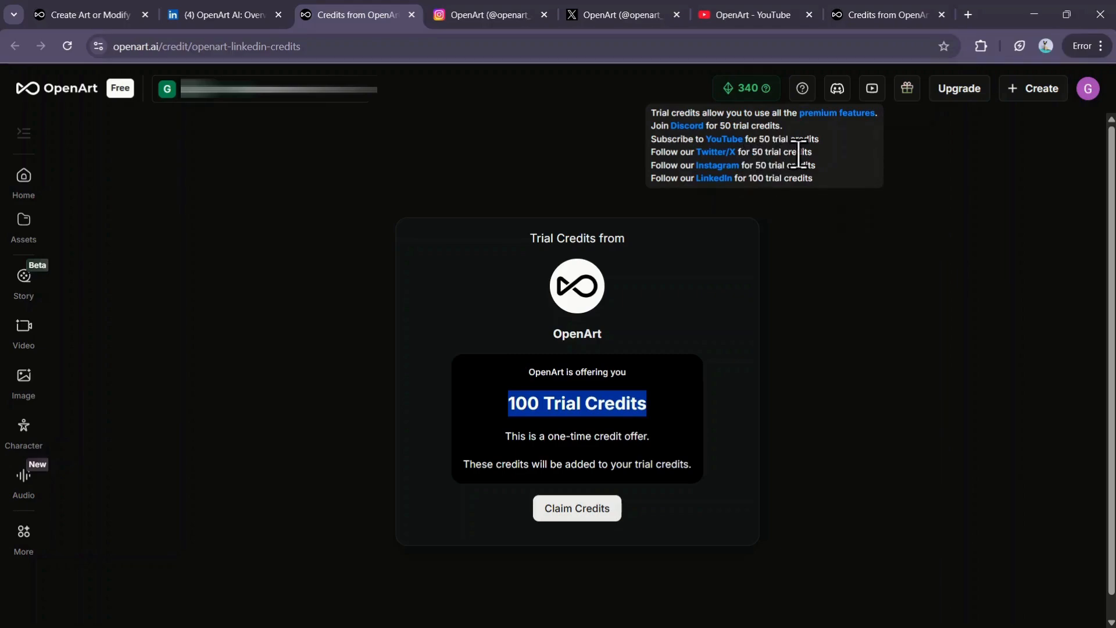
mouse_move(795, 161)
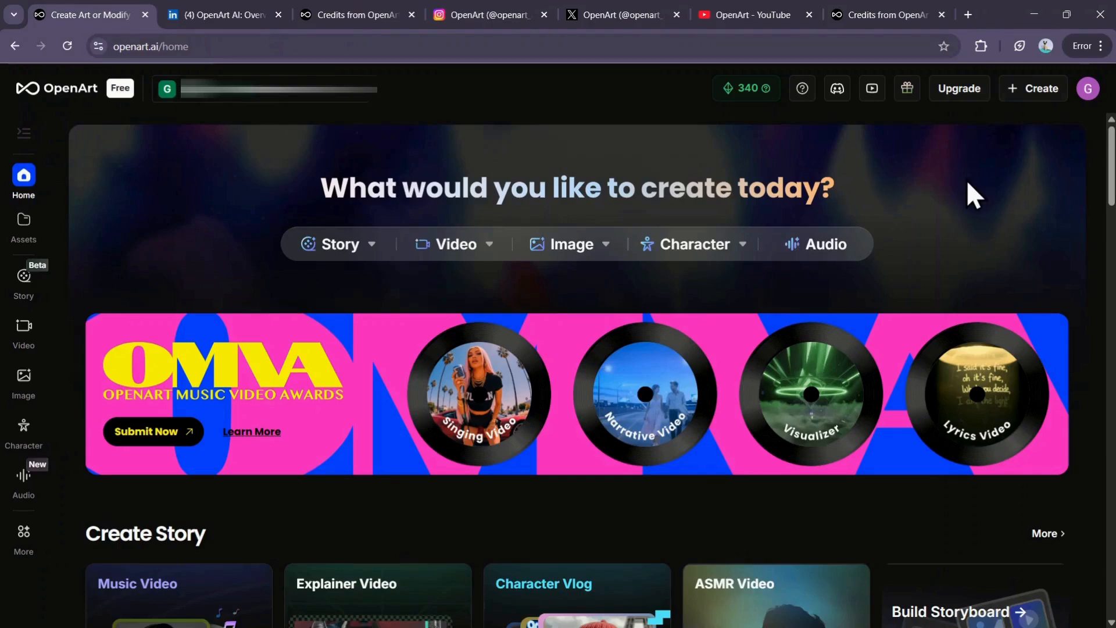
mouse_move(960, 88)
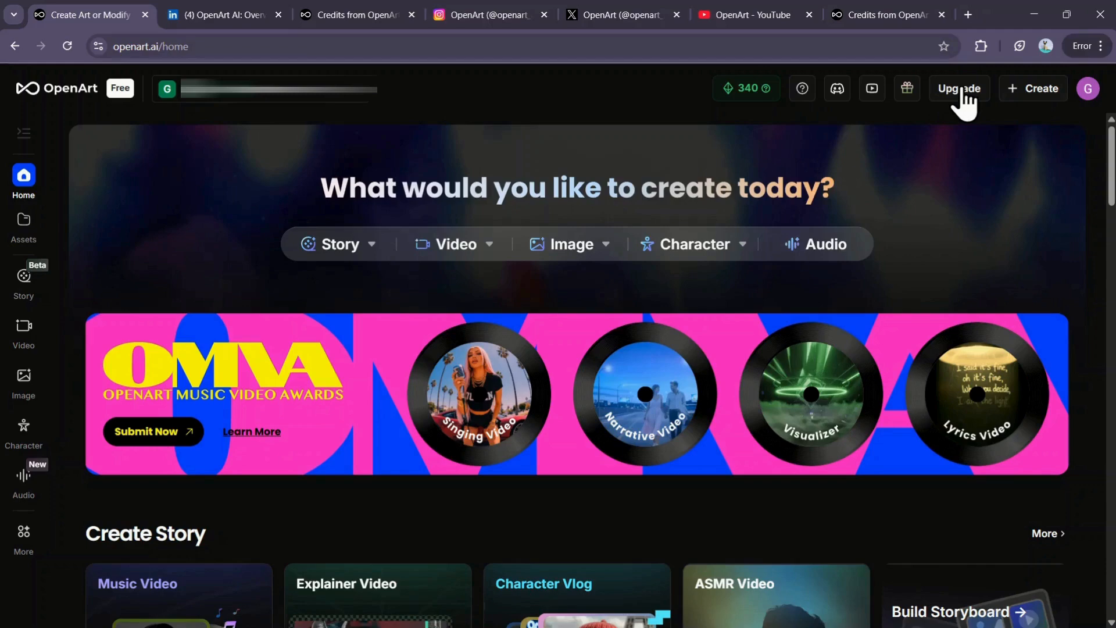
- Bring up the Upgrade pricing window listing Essential, Advanced, Infinite and Team plans
click(958, 88)
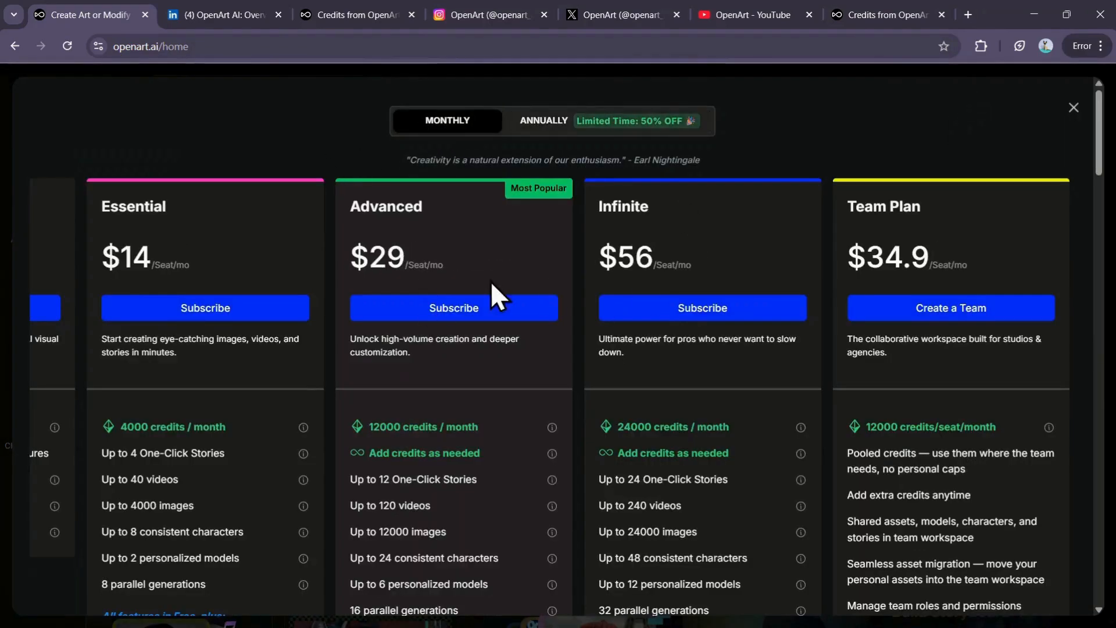
mouse_move(85, 246)
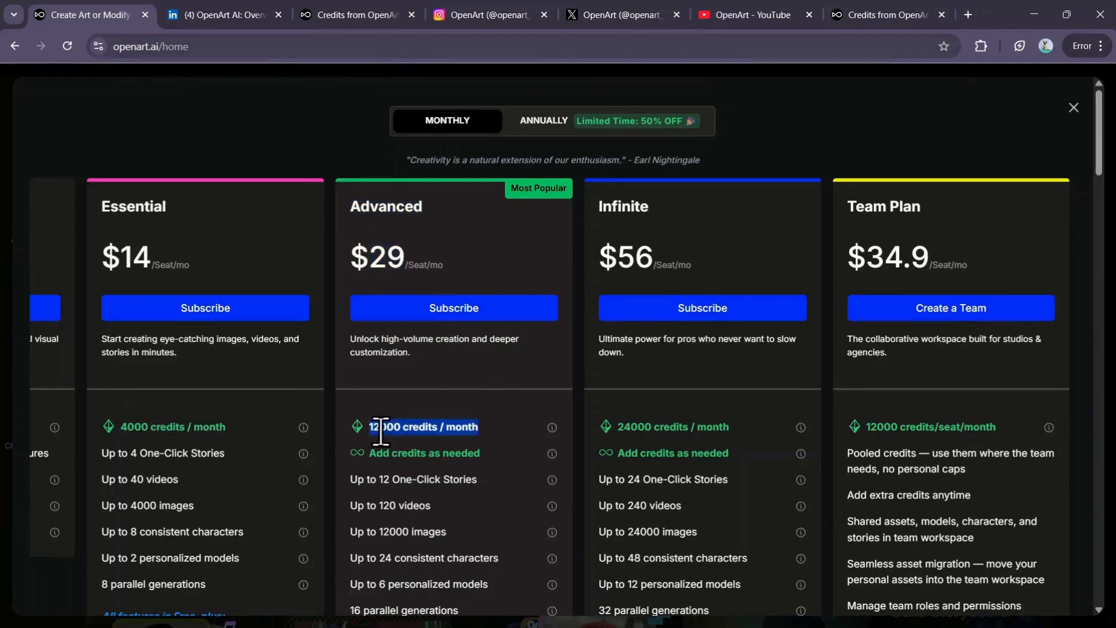
mouse_move(640, 262)
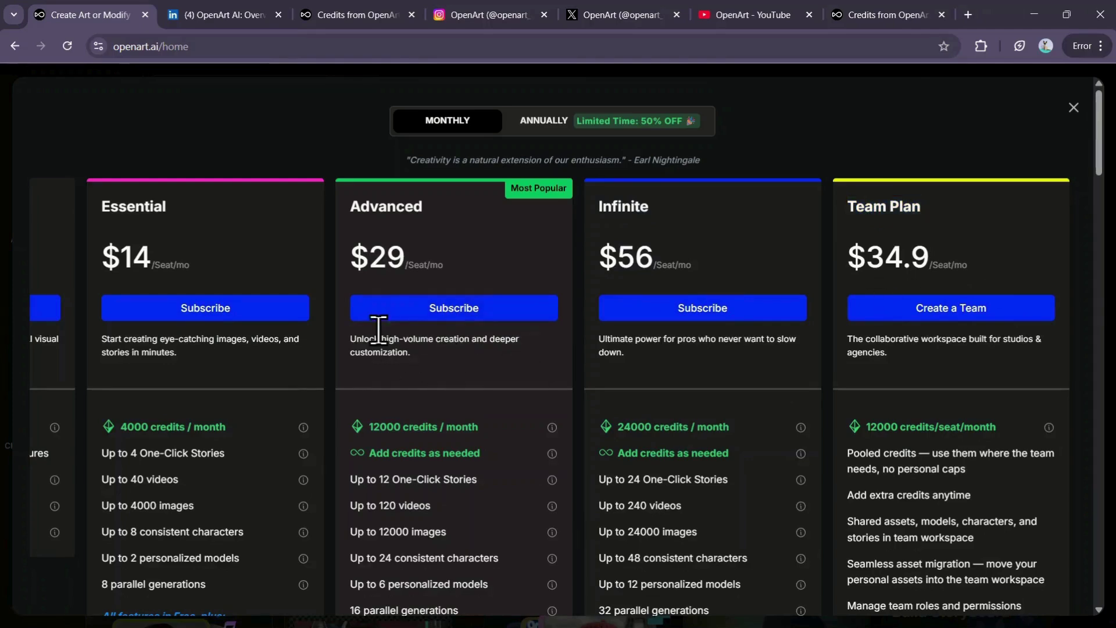
mouse_move(454, 307)
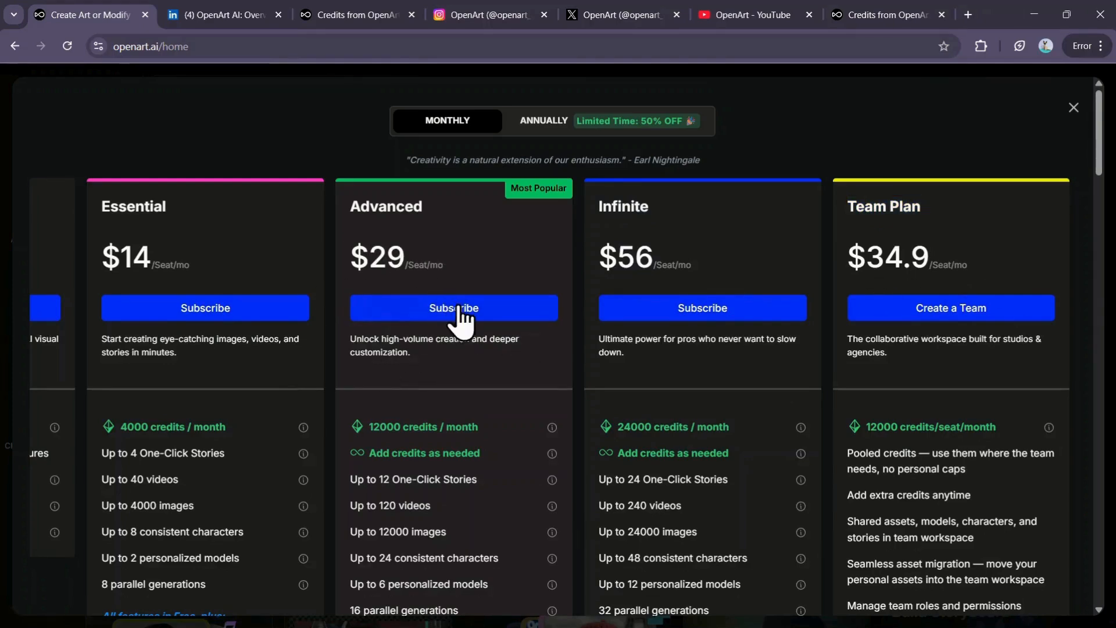
- Start Stripe checkout for the OpenArt Advanced plan at $29.00 monthly
click(454, 308)
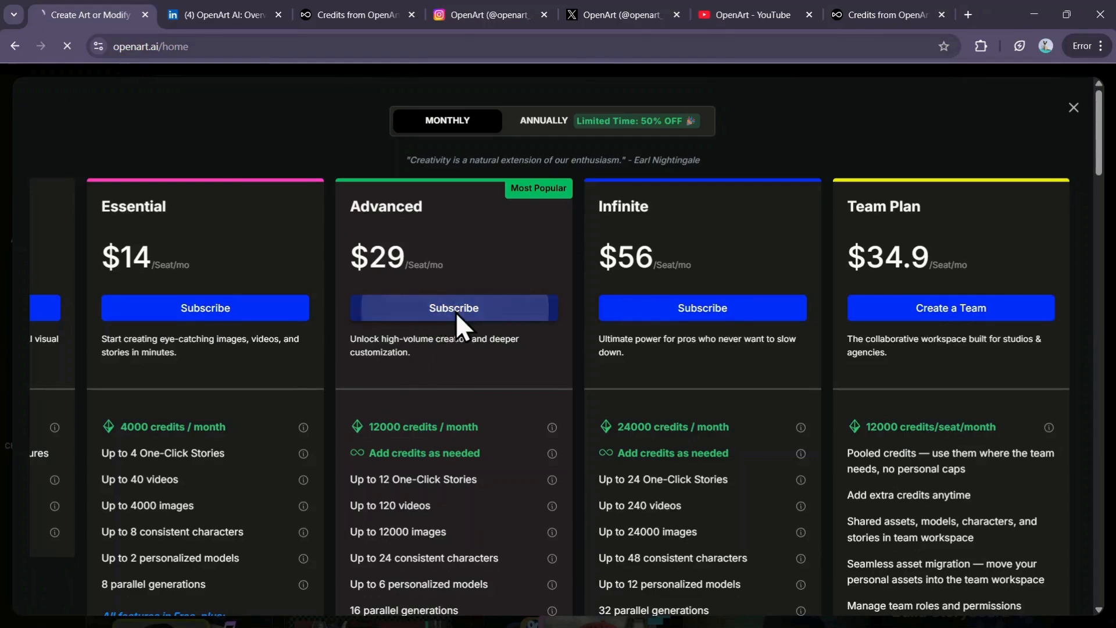
click(454, 307)
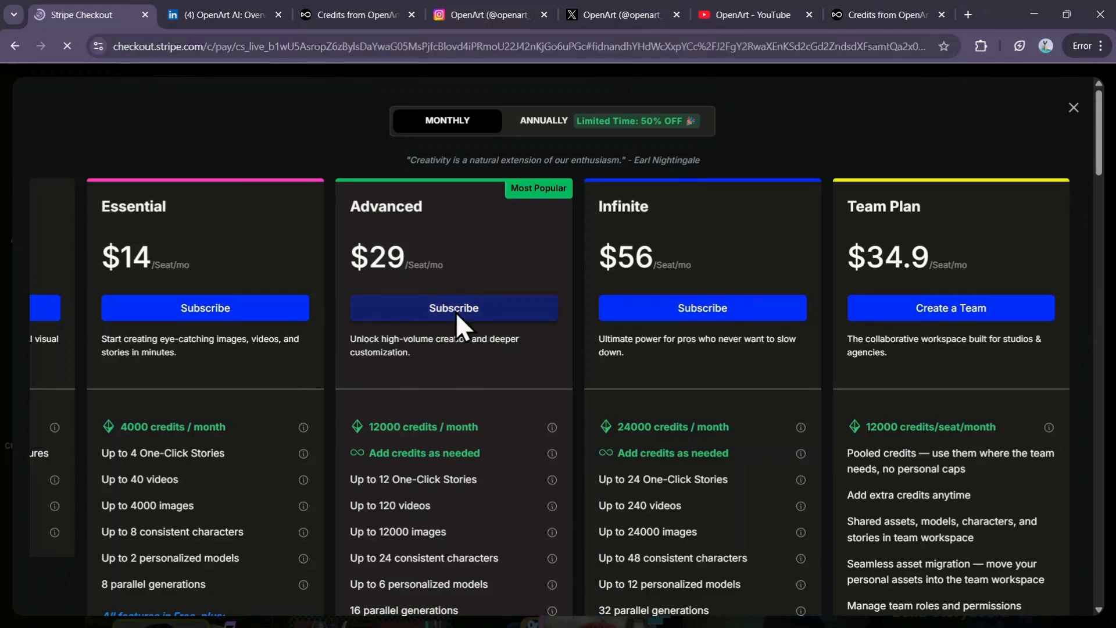
click(454, 307)
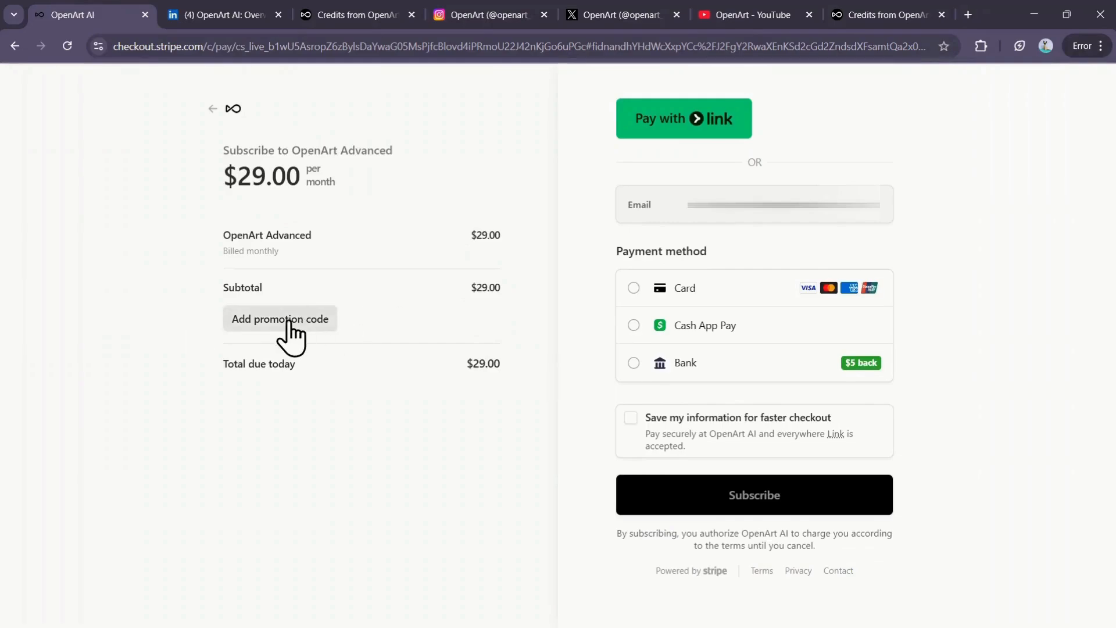
- Apply promotion code LOVEOPENART20 for 20% off, total $23.20, then return to the plans
click(280, 318)
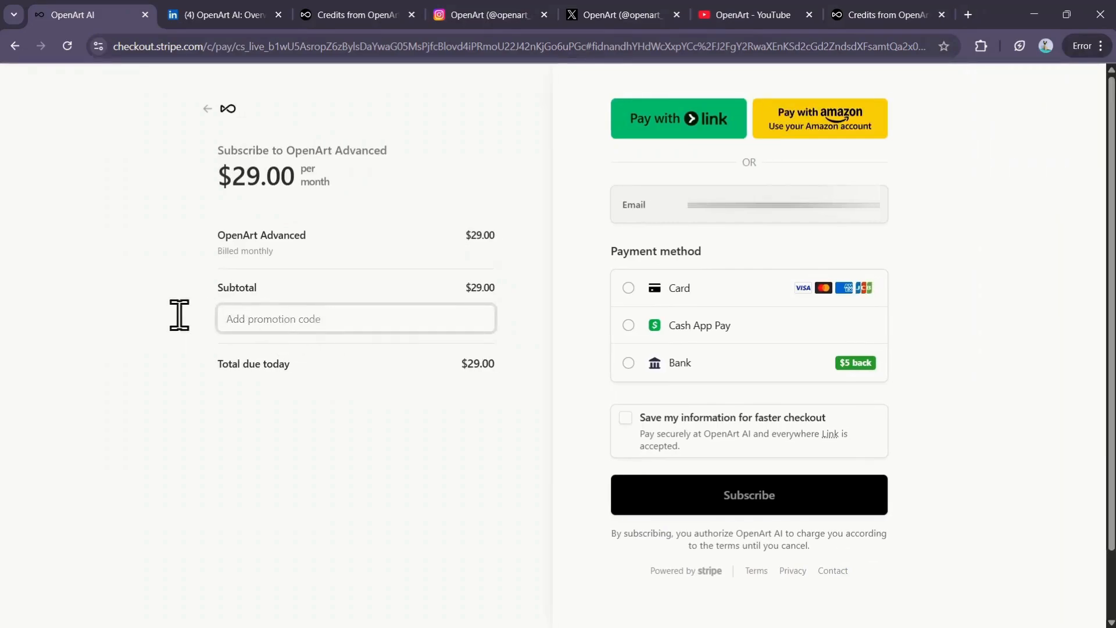
text(LOVEOPENAR)
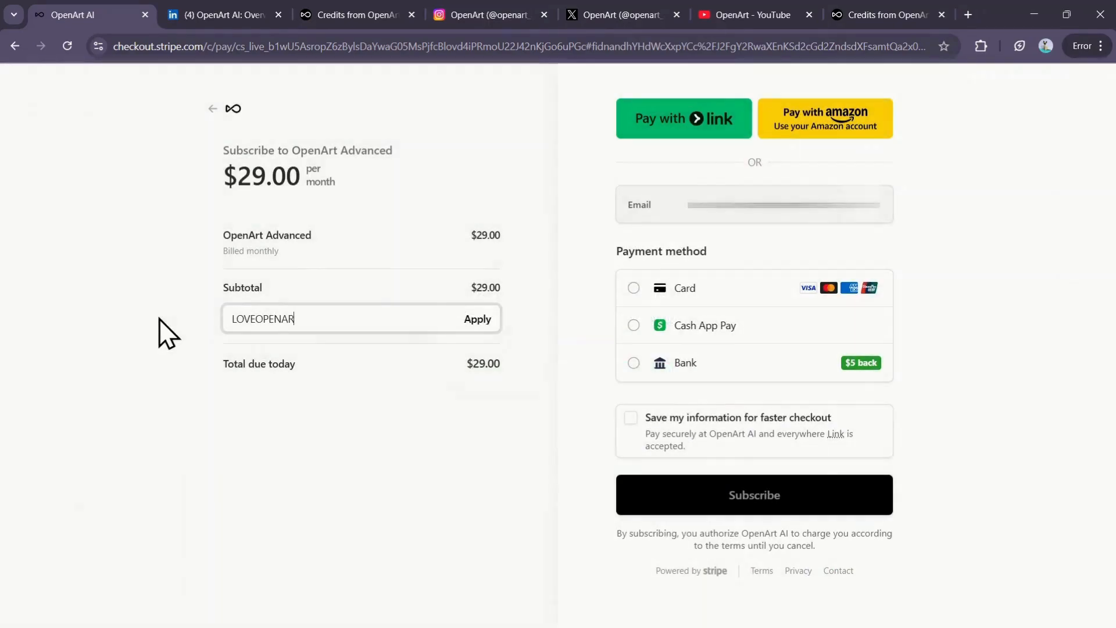
click(477, 319)
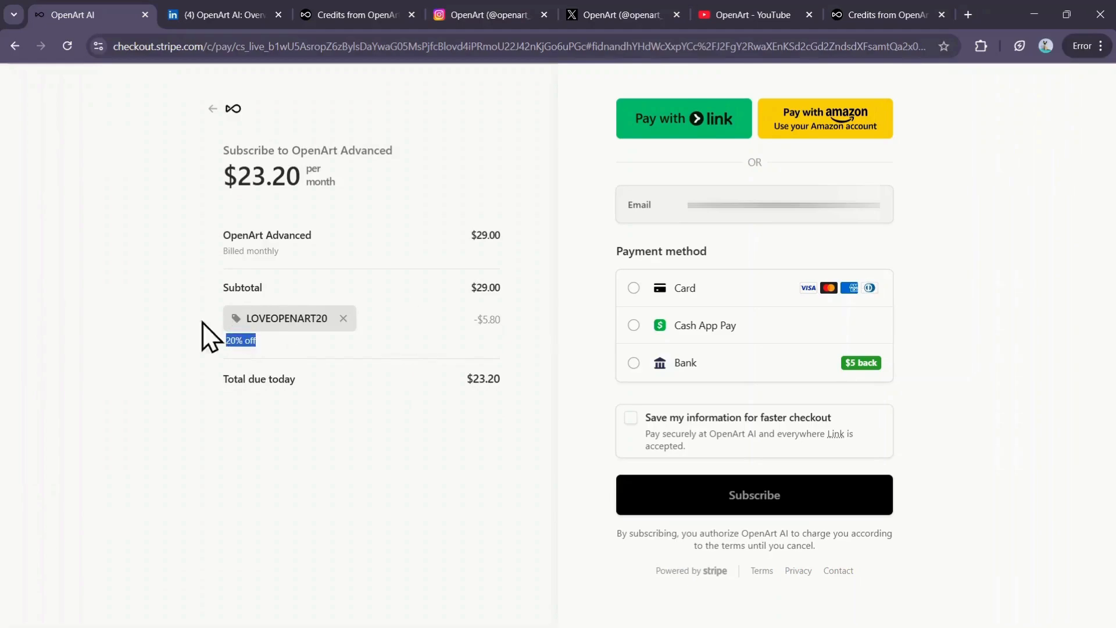
mouse_move(446, 344)
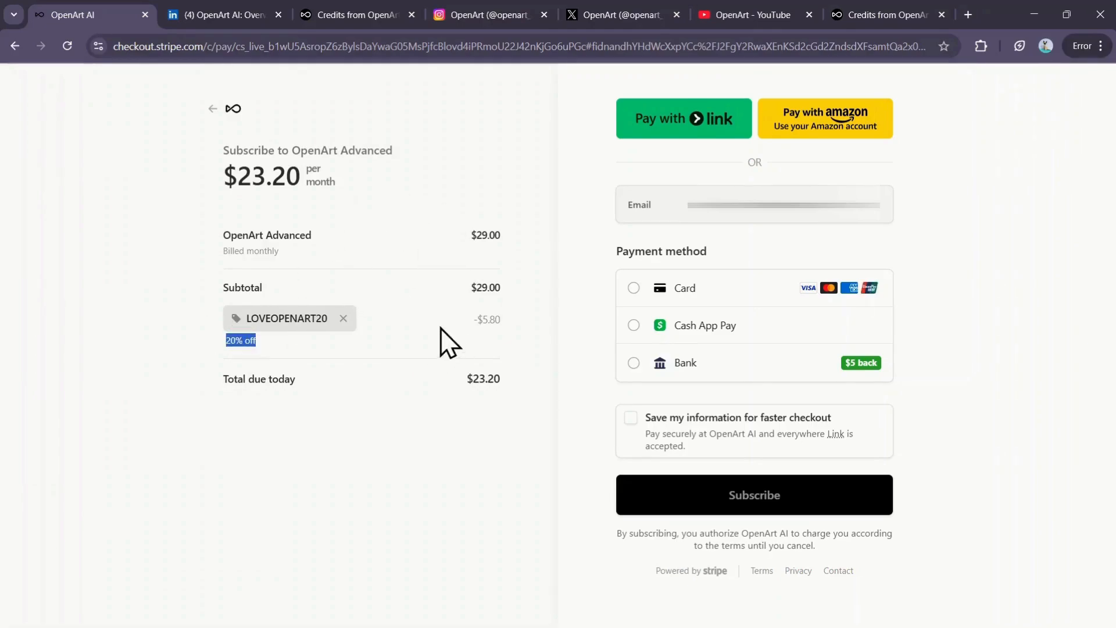
double_click(484, 380)
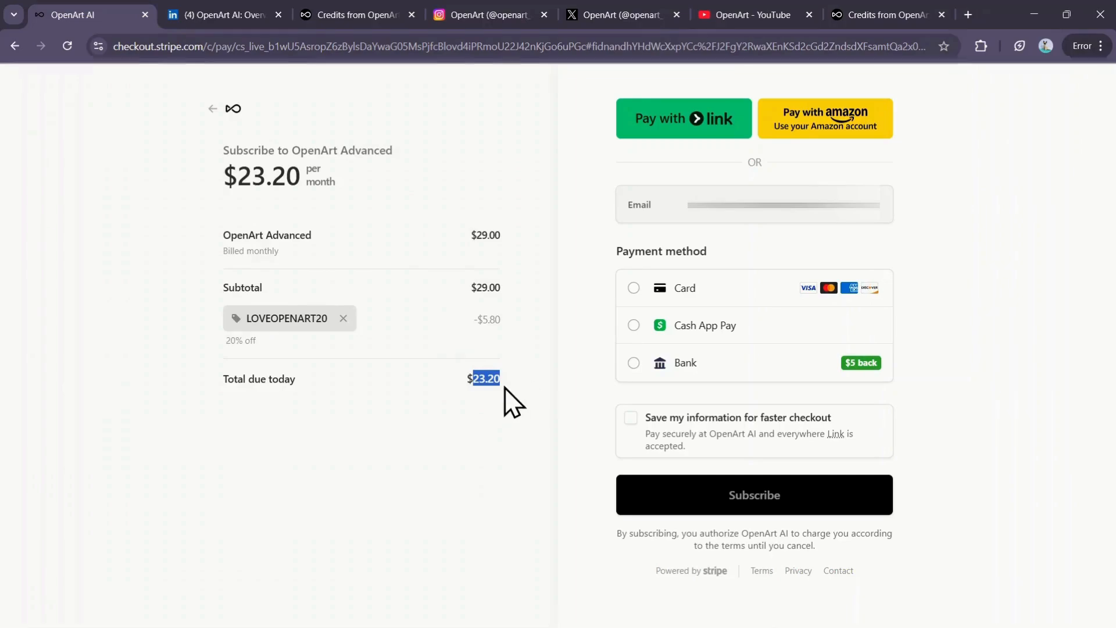
mouse_move(638, 377)
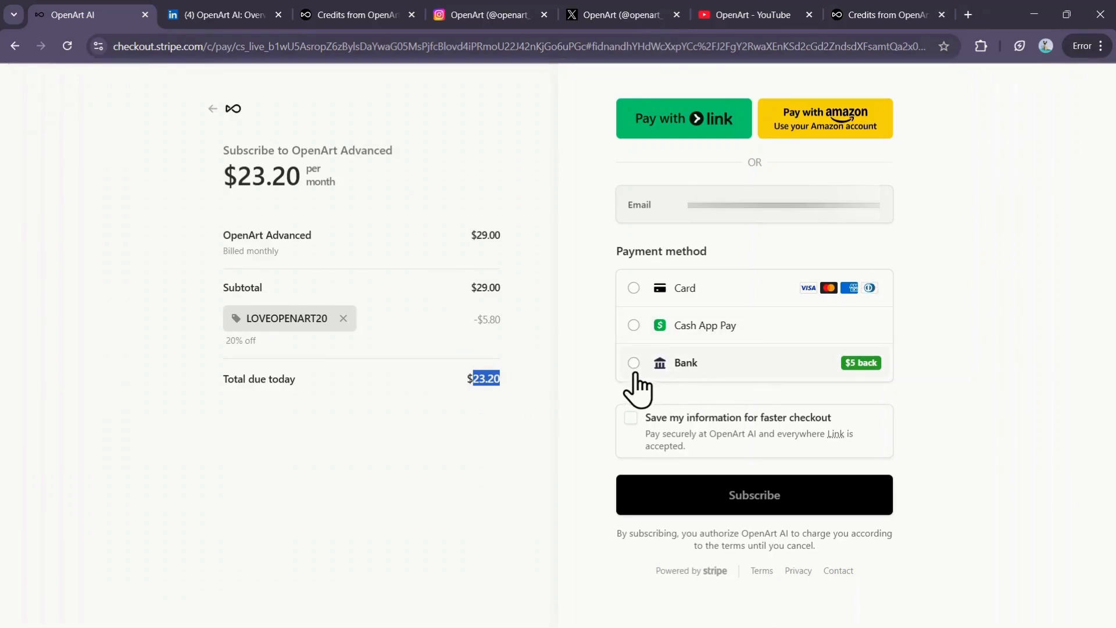
mouse_move(685, 377)
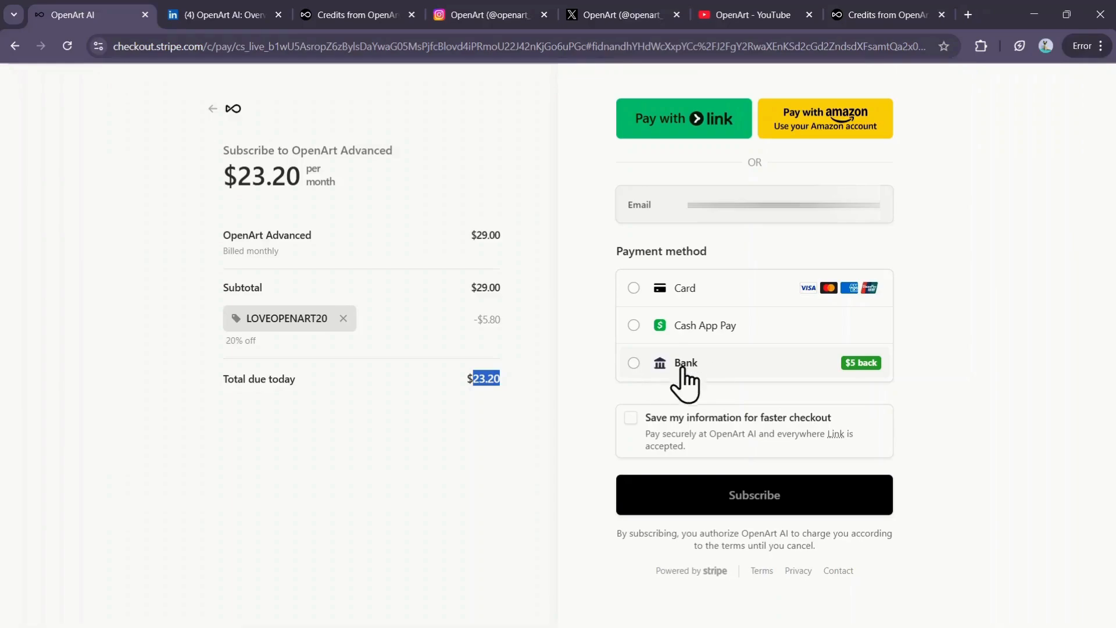
mouse_move(606, 390)
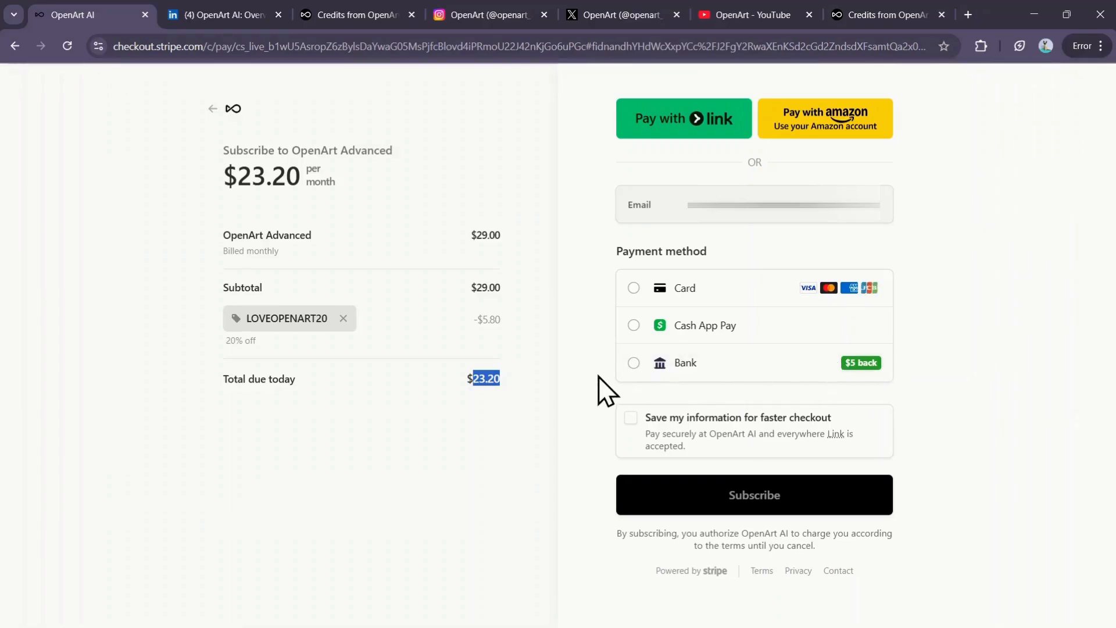
click(633, 363)
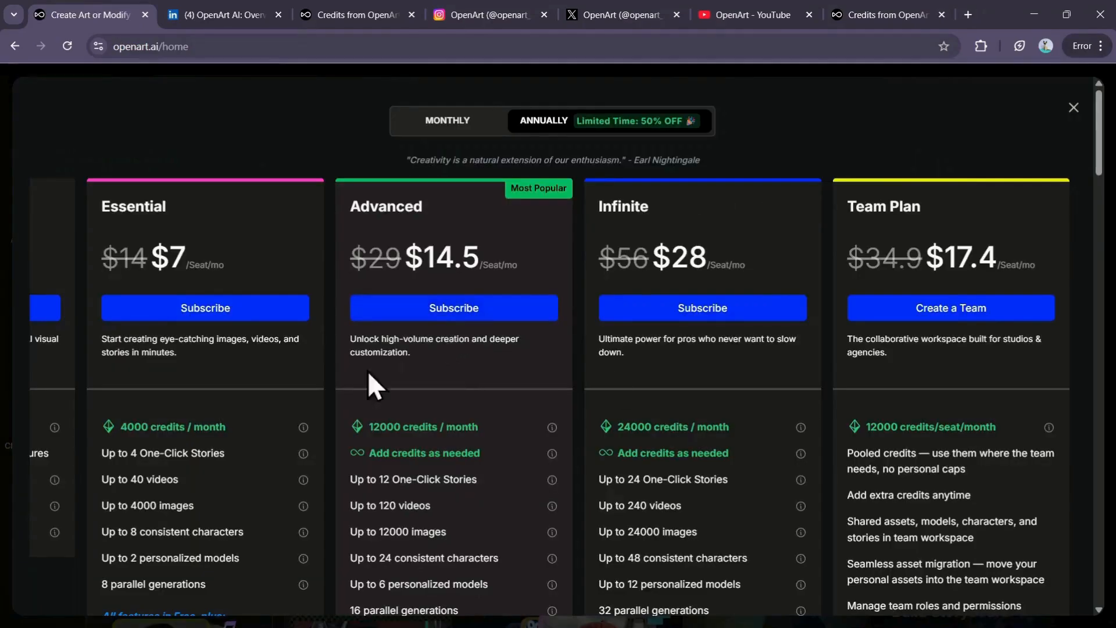
mouse_move(545, 131)
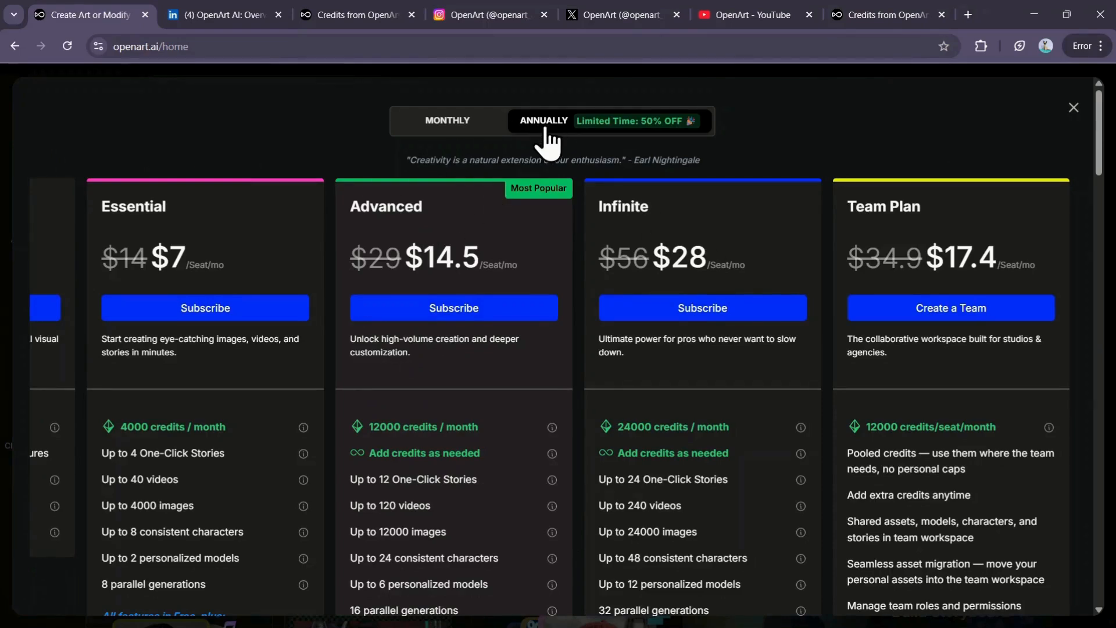
mouse_move(544, 132)
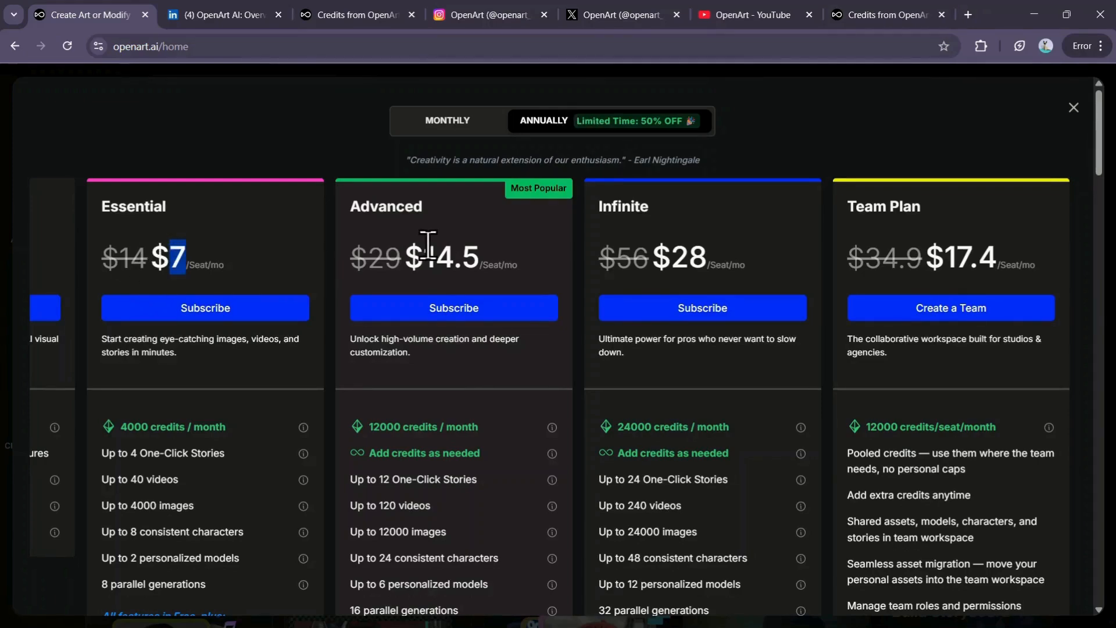
mouse_move(952, 258)
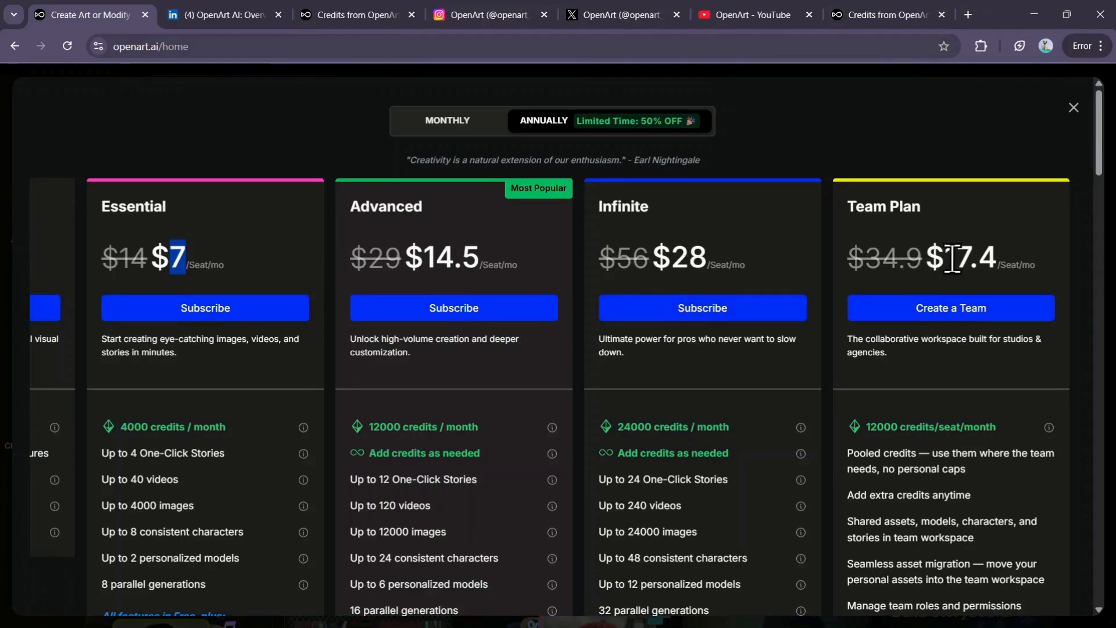
mouse_move(719, 321)
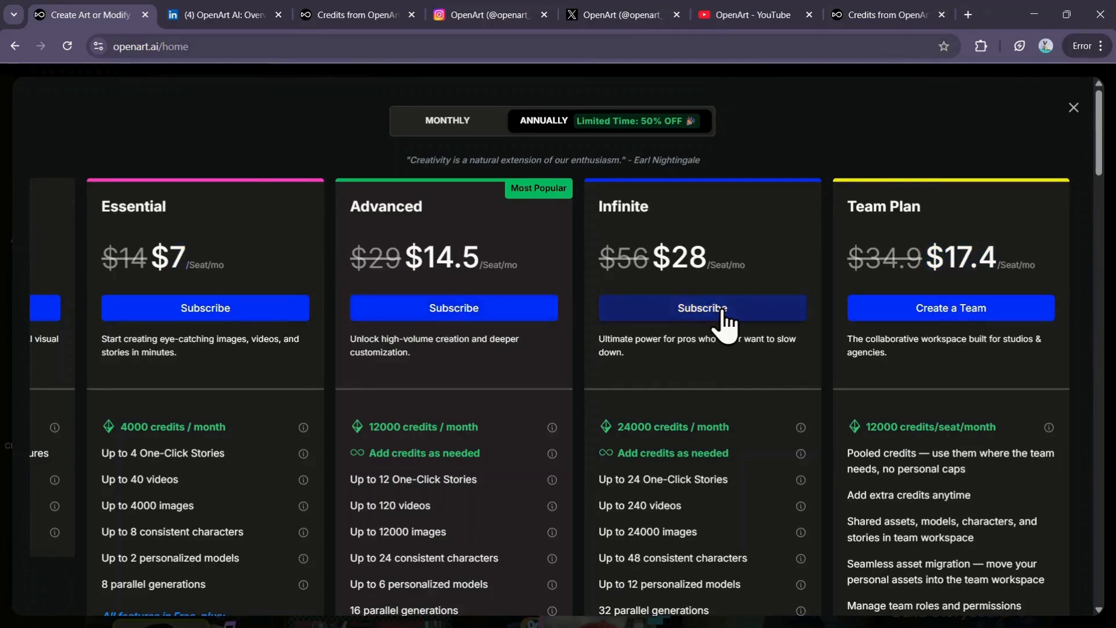
- Start checkout for annual OpenArt Infinite: $672.00 with 50% off, $336.00 due today
click(700, 307)
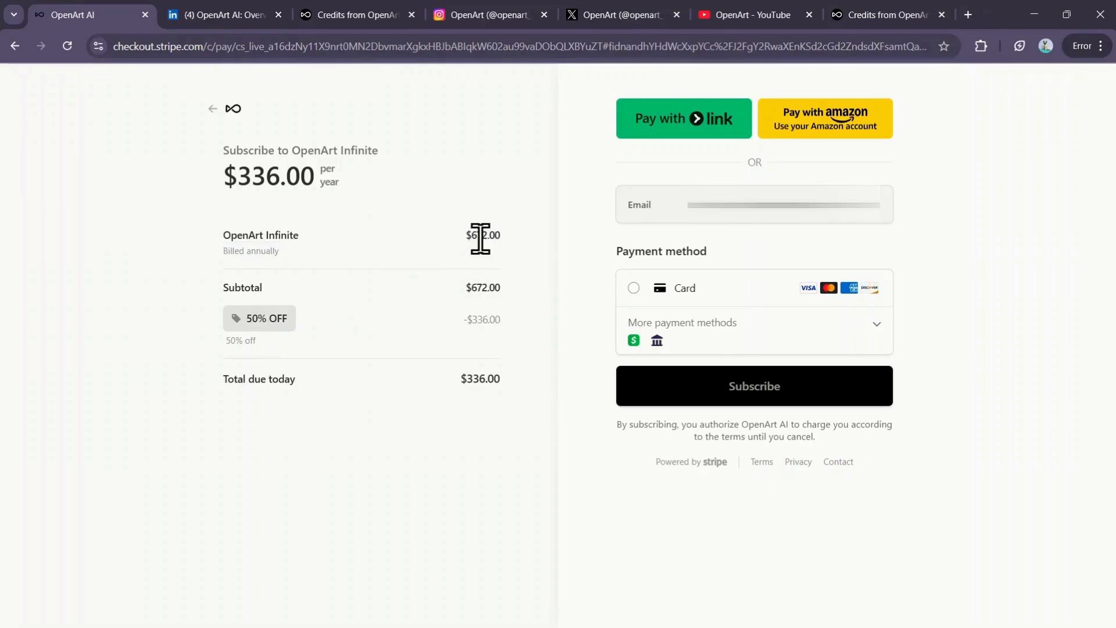
double_click(480, 380)
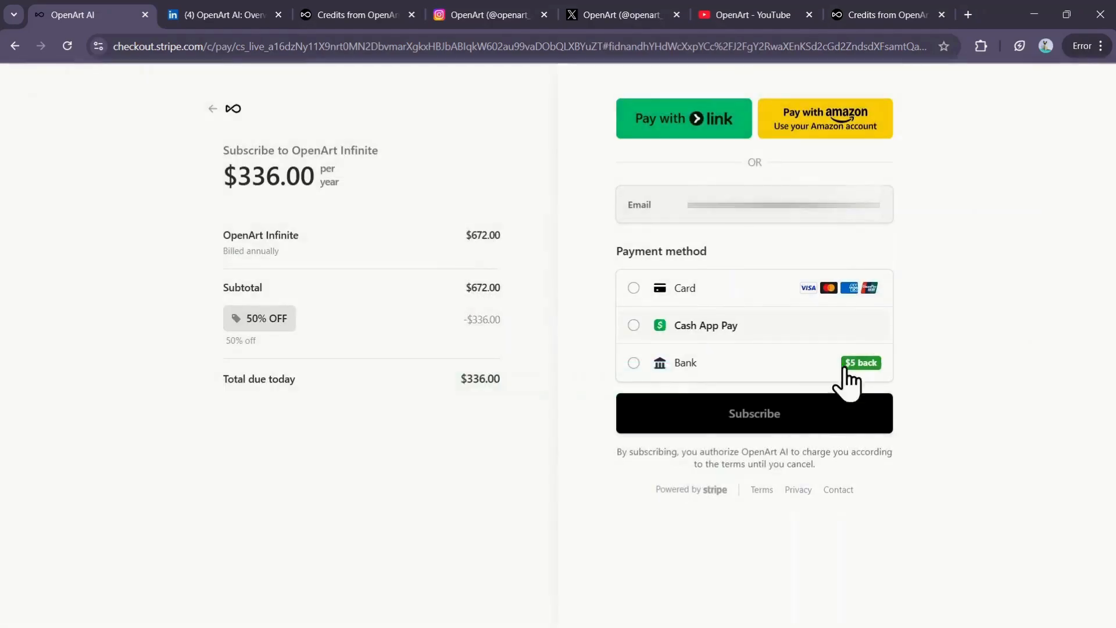
mouse_move(808, 377)
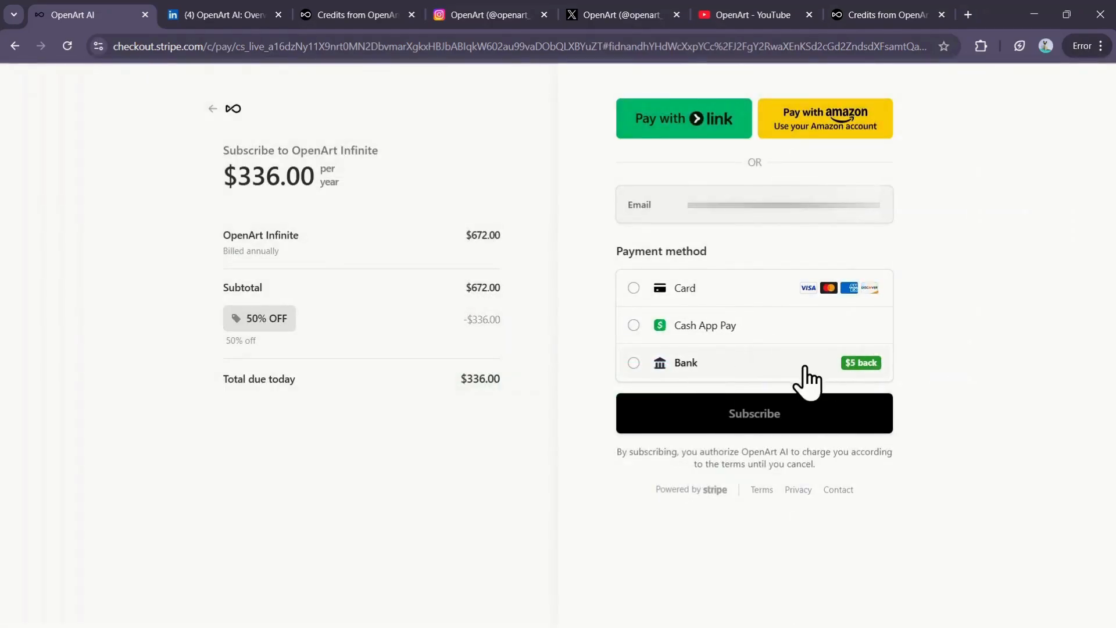
mouse_move(475, 433)
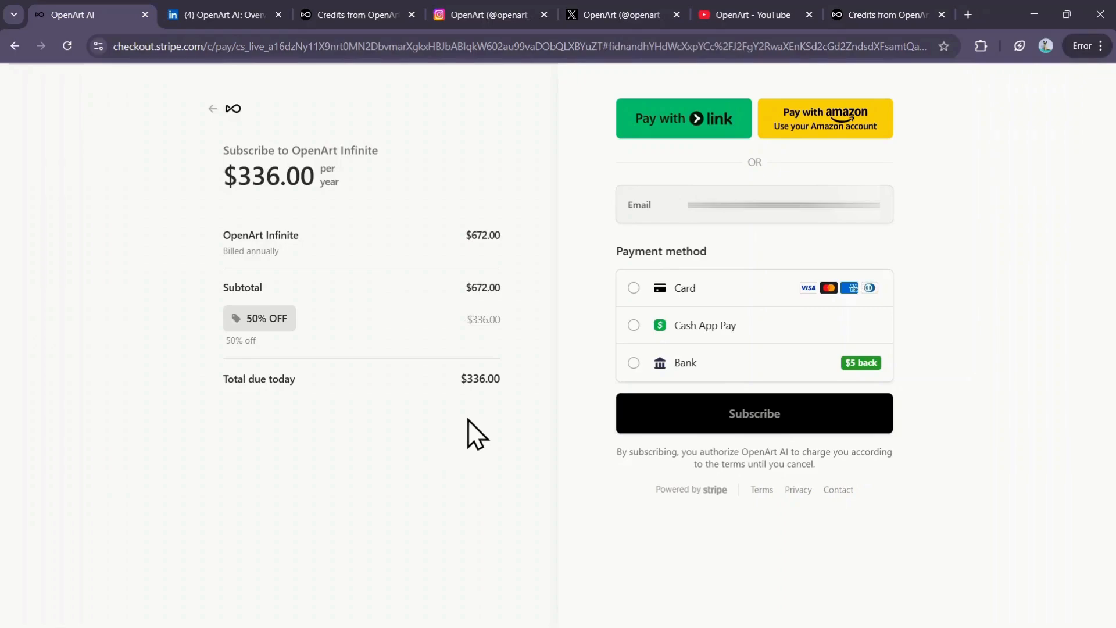
mouse_move(453, 443)
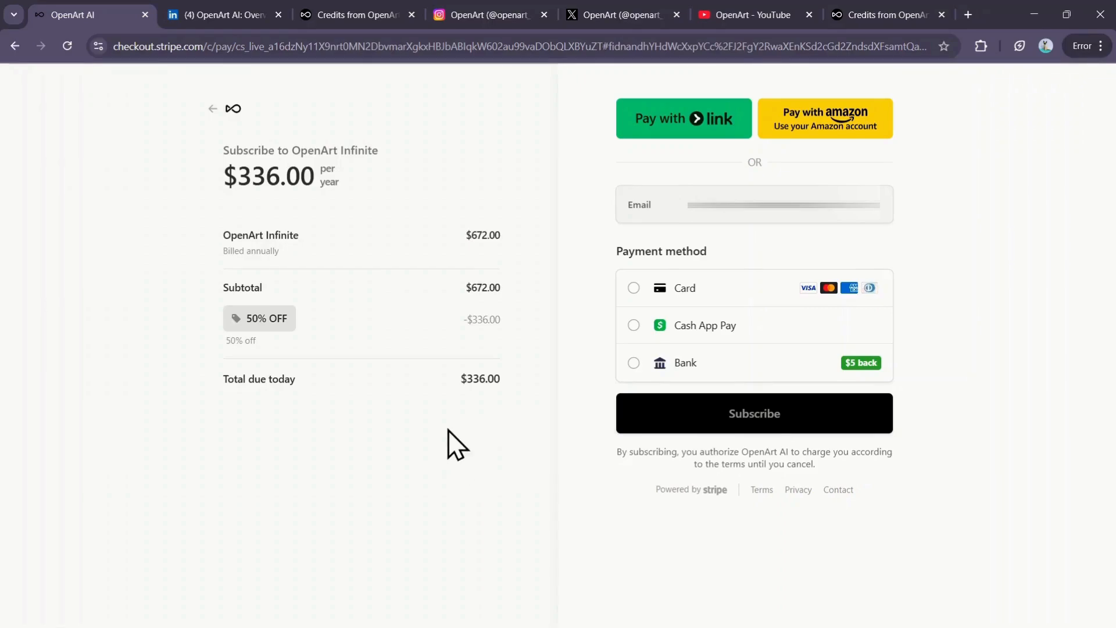